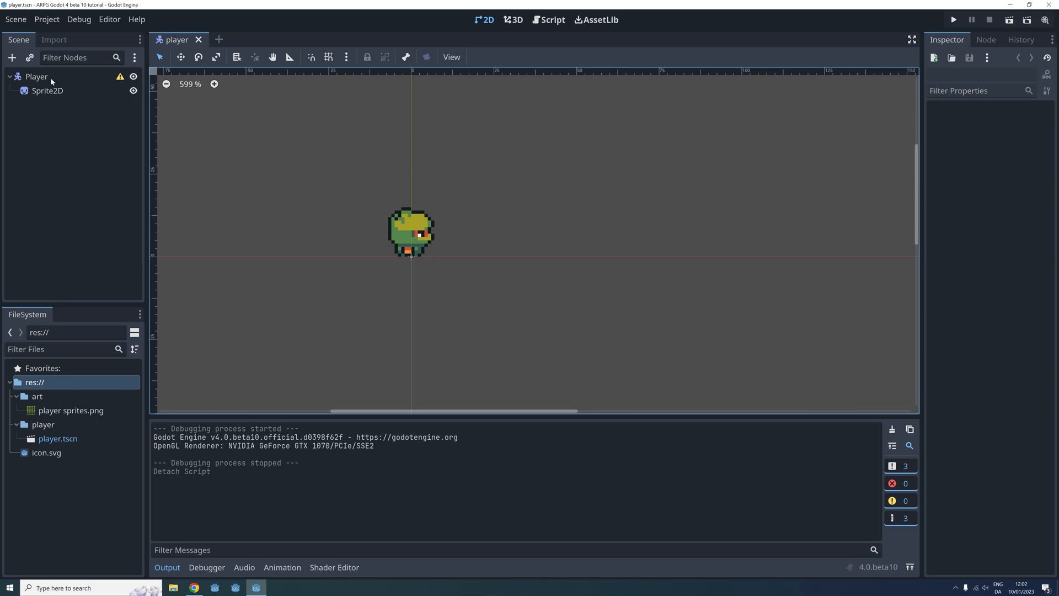
Create a new empty scene with a 2D Node2D root
left_click(15, 19)
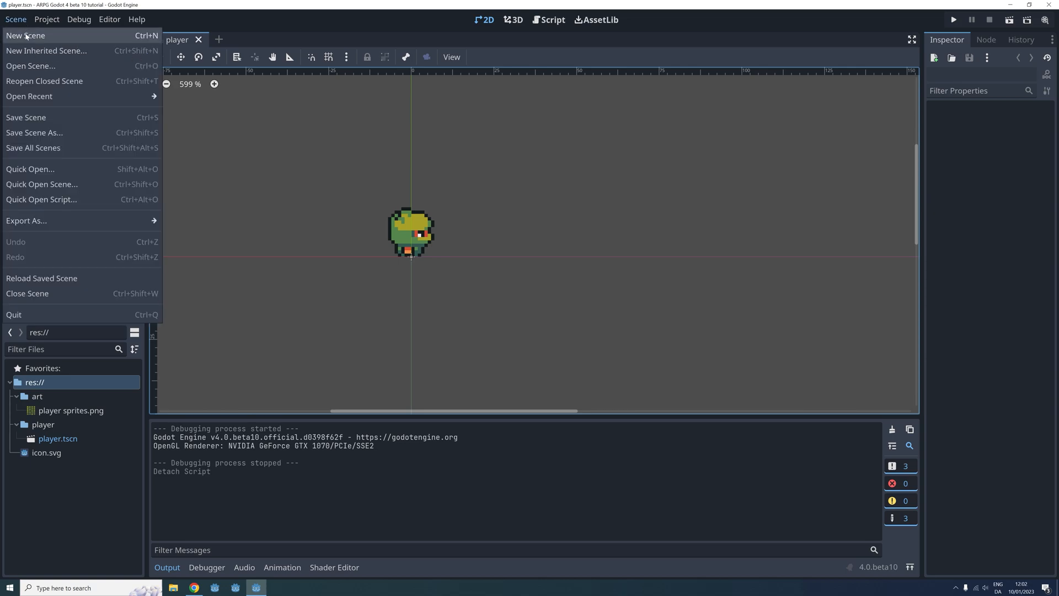
left_click(26, 36)
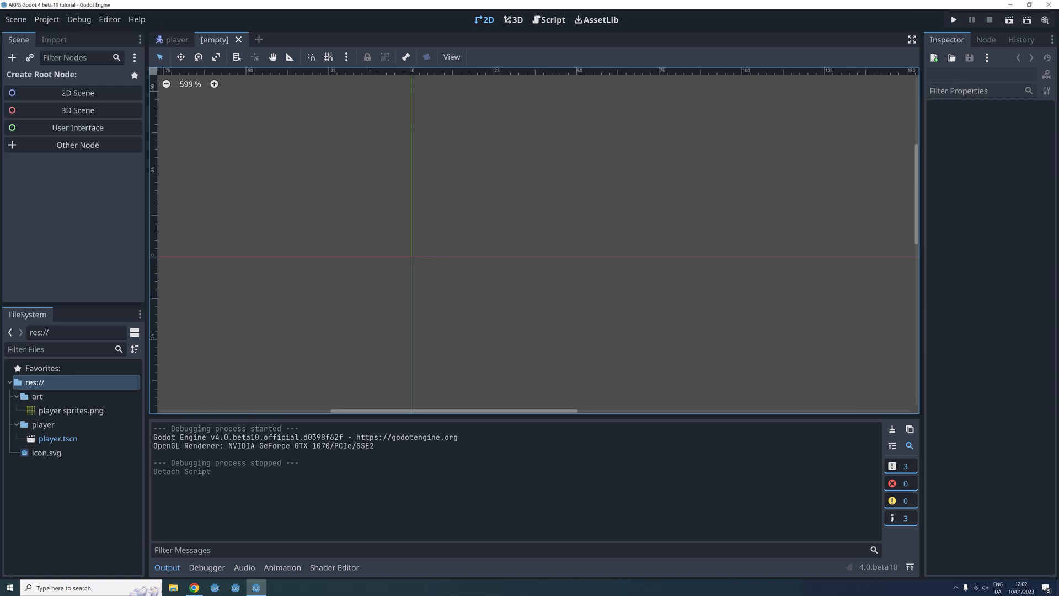
left_click(77, 93)
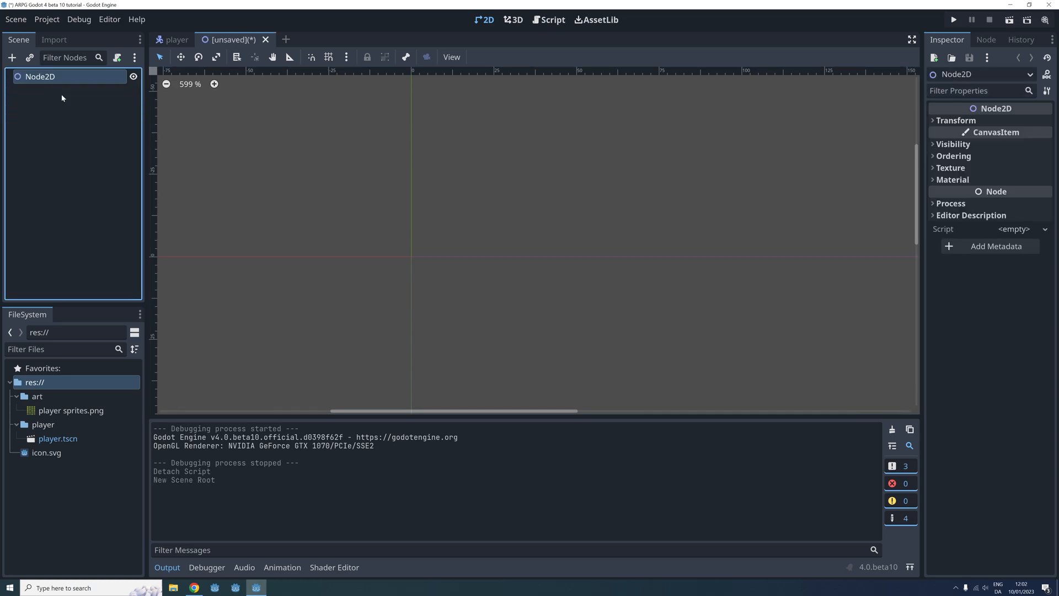
Rename the root Node2D to World
right_click(40, 76)
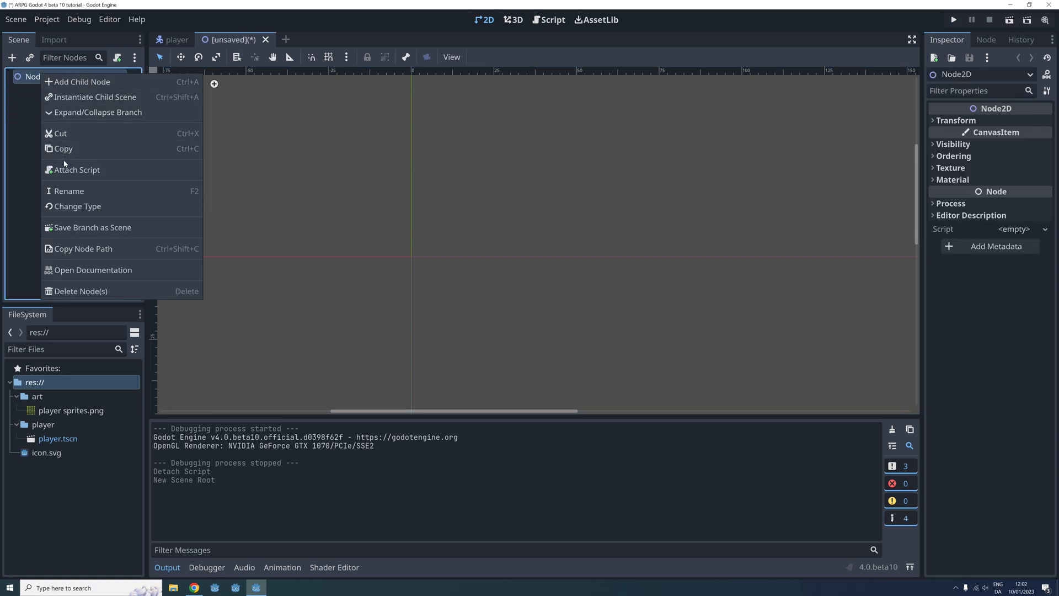
left_click(68, 191)
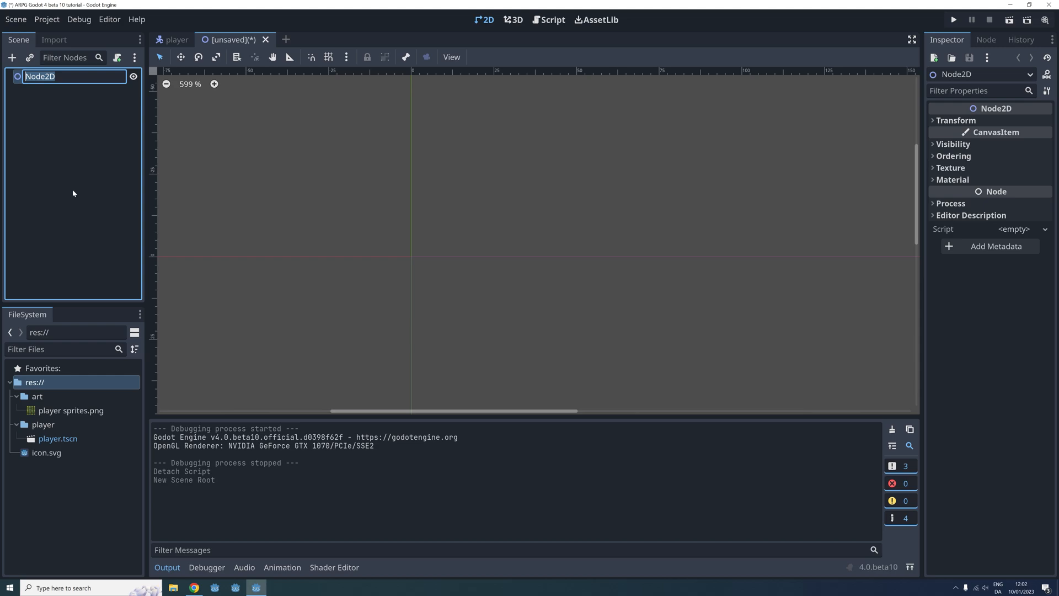
type("World")
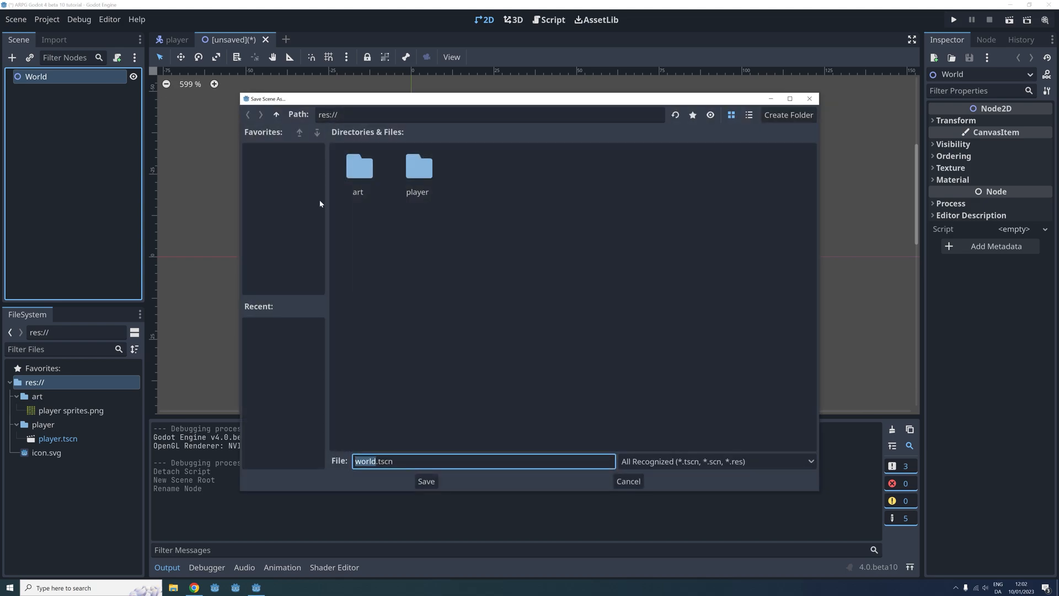
mouse_move(531, 193)
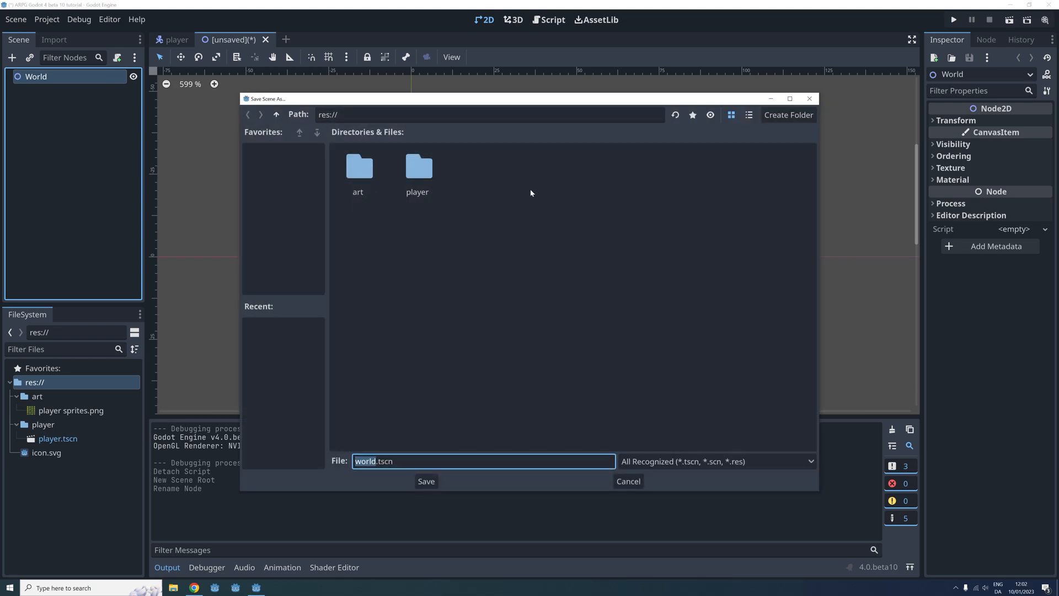
Save the scene as world.tscn inside a newly created scenes folder
left_click(787, 114)
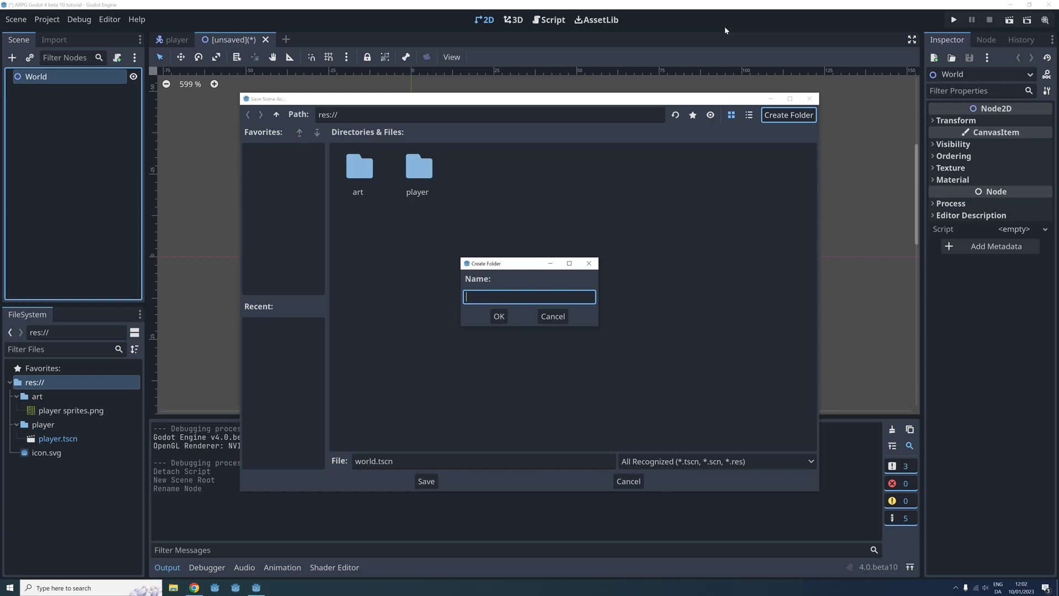
left_click(499, 317)
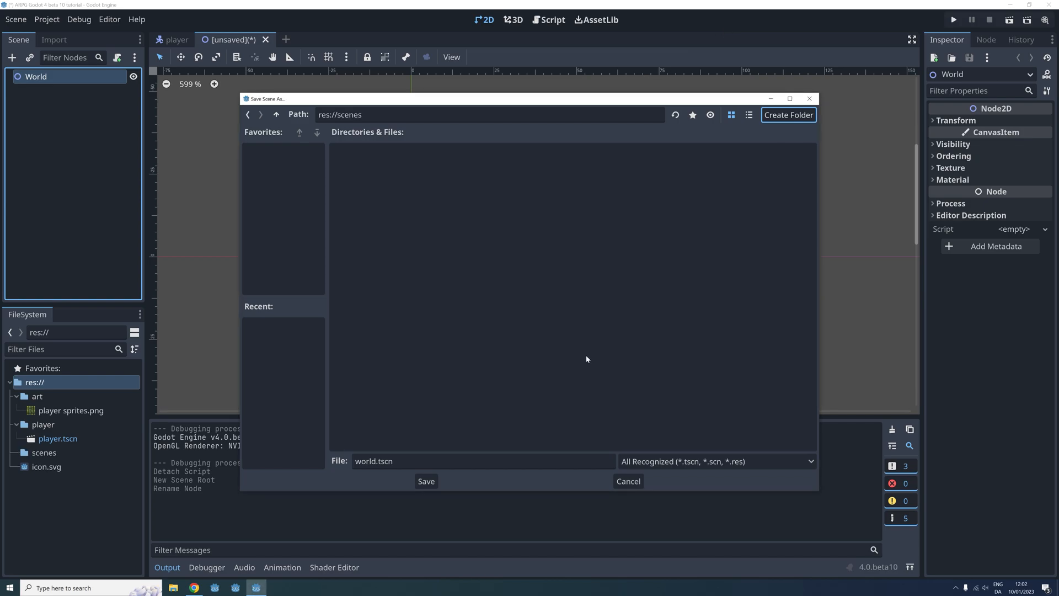
left_click(425, 480)
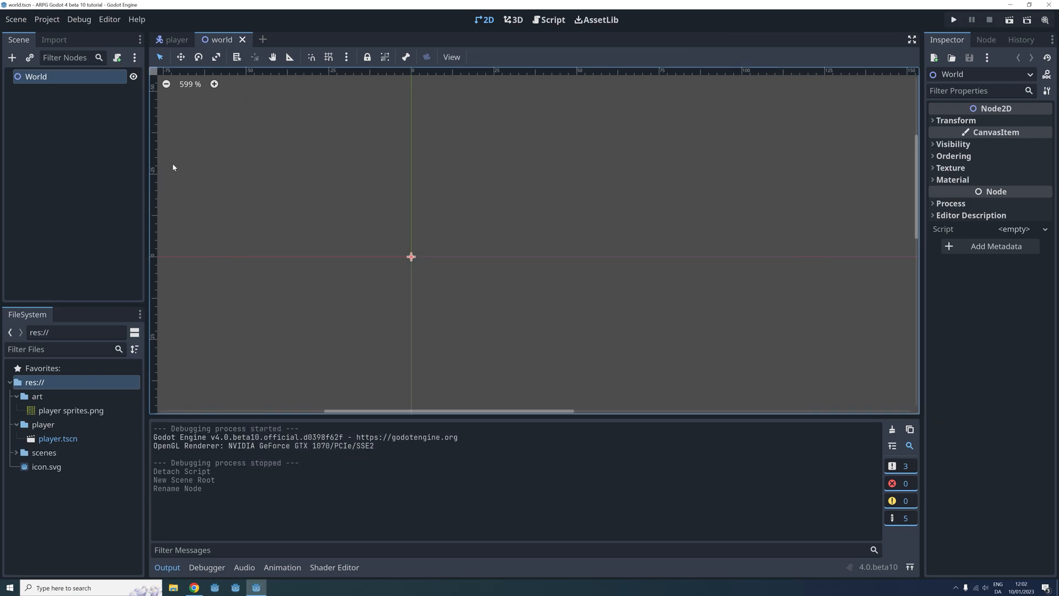
mouse_move(47, 85)
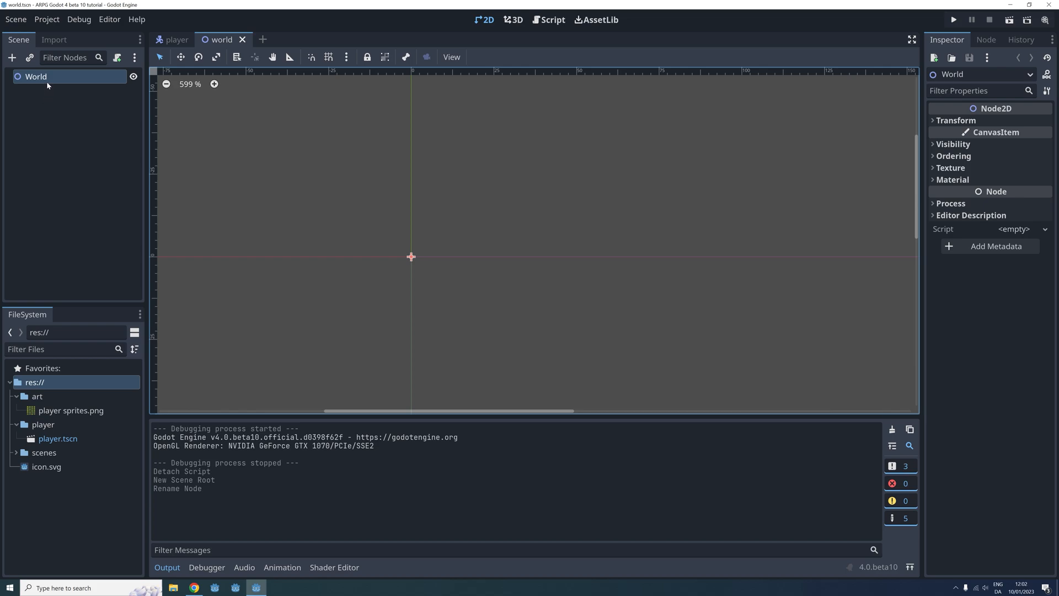
mouse_move(35, 76)
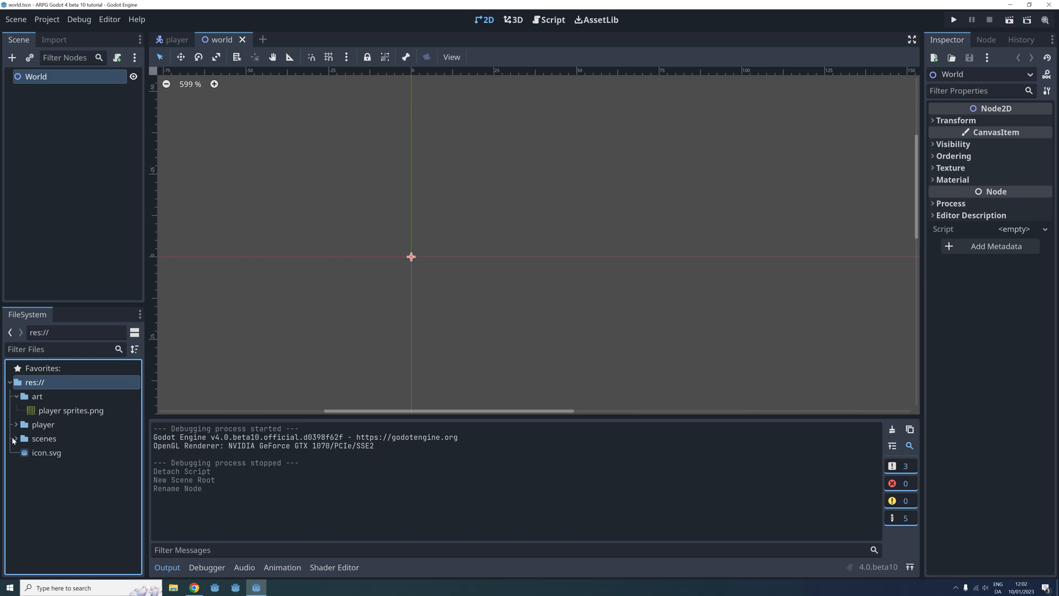
Instance player.tscn under World, move the Player toward the level's middle, and save
left_click(17, 423)
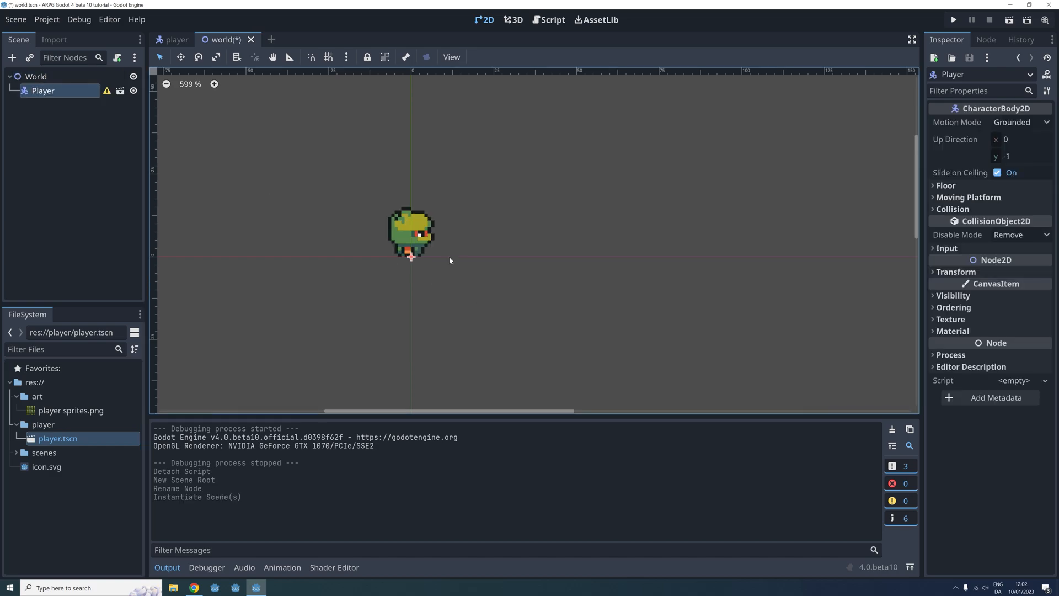
scroll("down", 3)
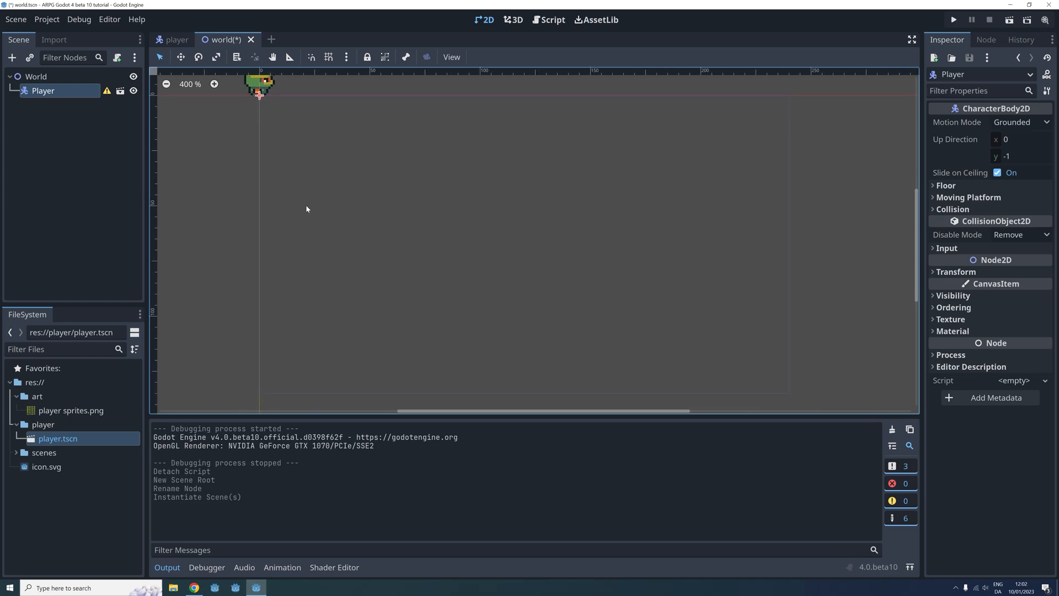
scroll("down", 3)
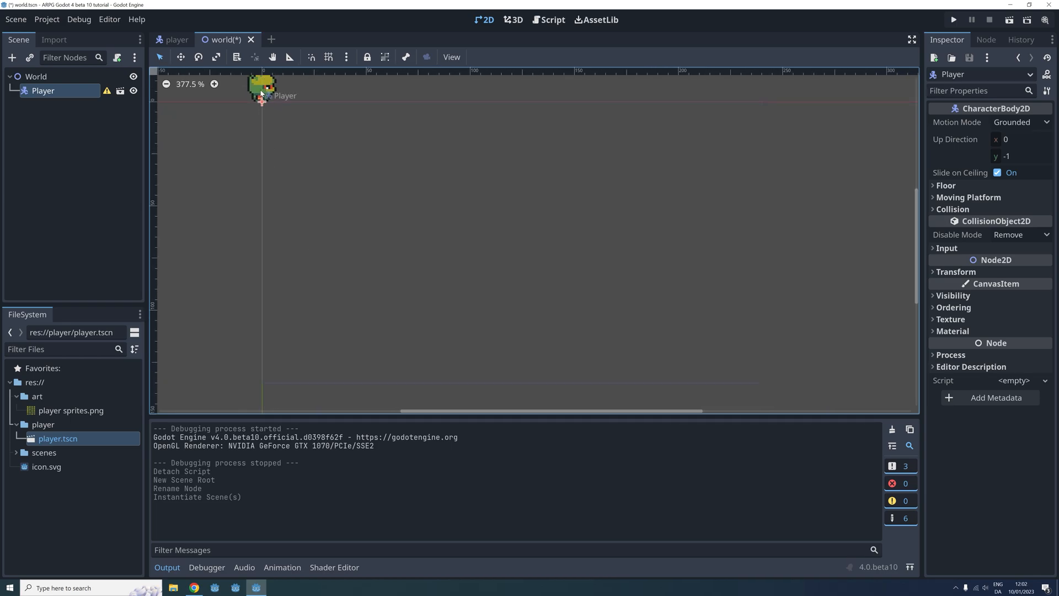
left_click_drag(263, 91, 267, 95)
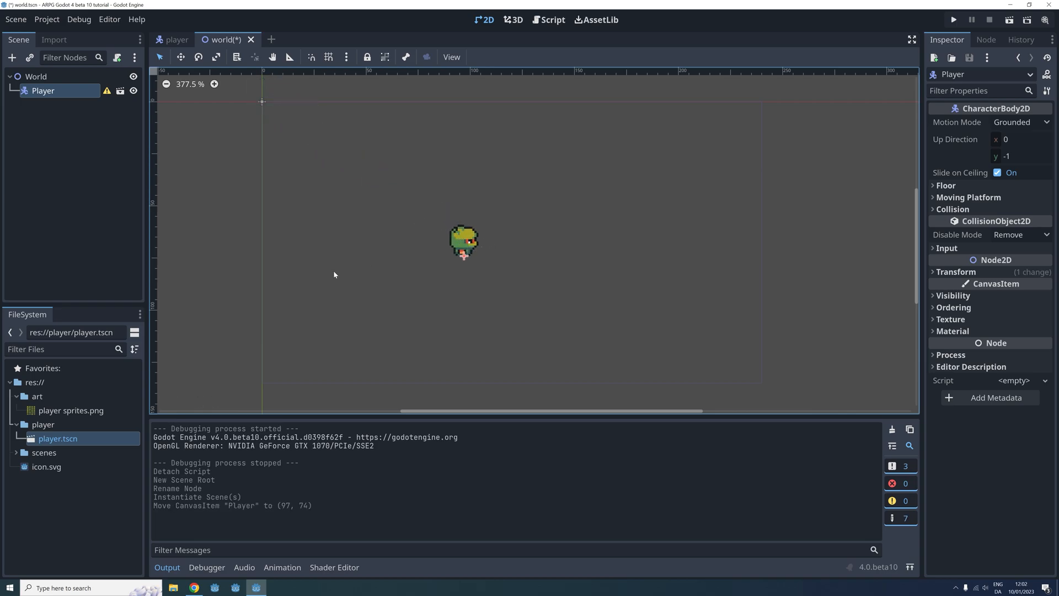
mouse_move(384, 215)
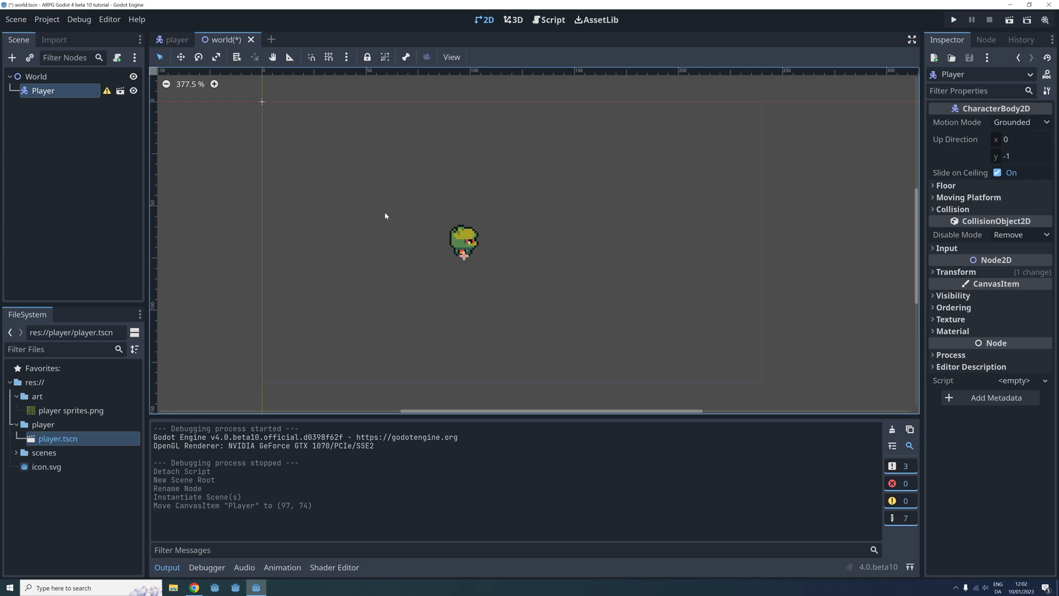
mouse_move(332, 273)
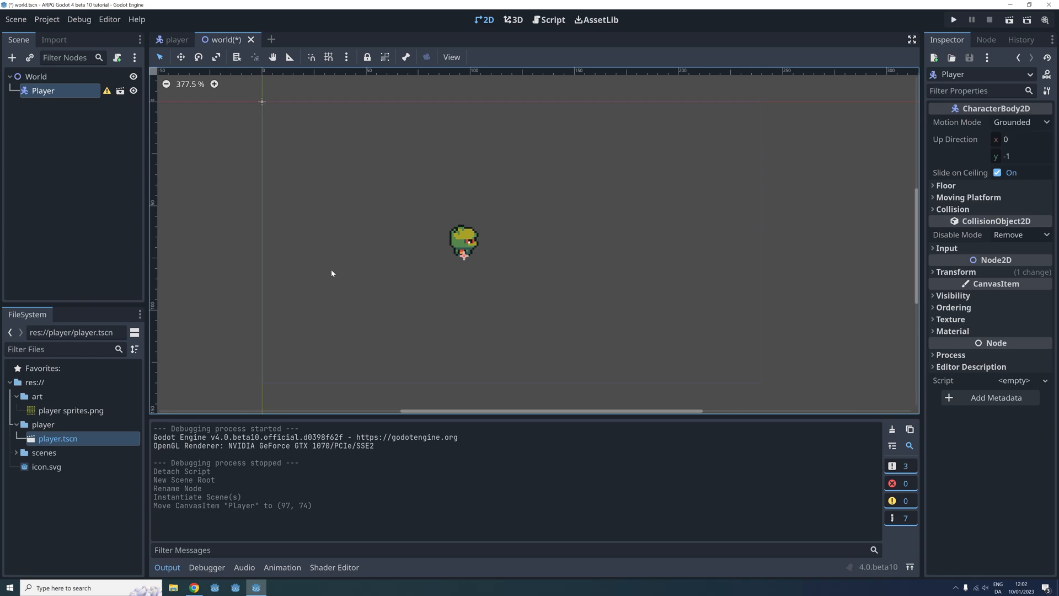
key("ctrl+s")
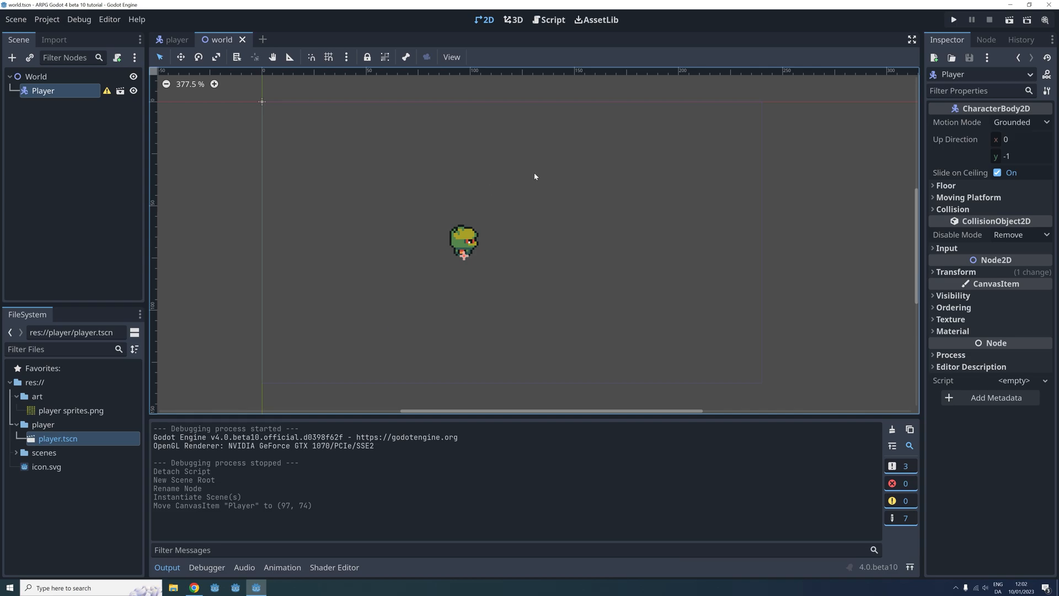
mouse_move(626, 104)
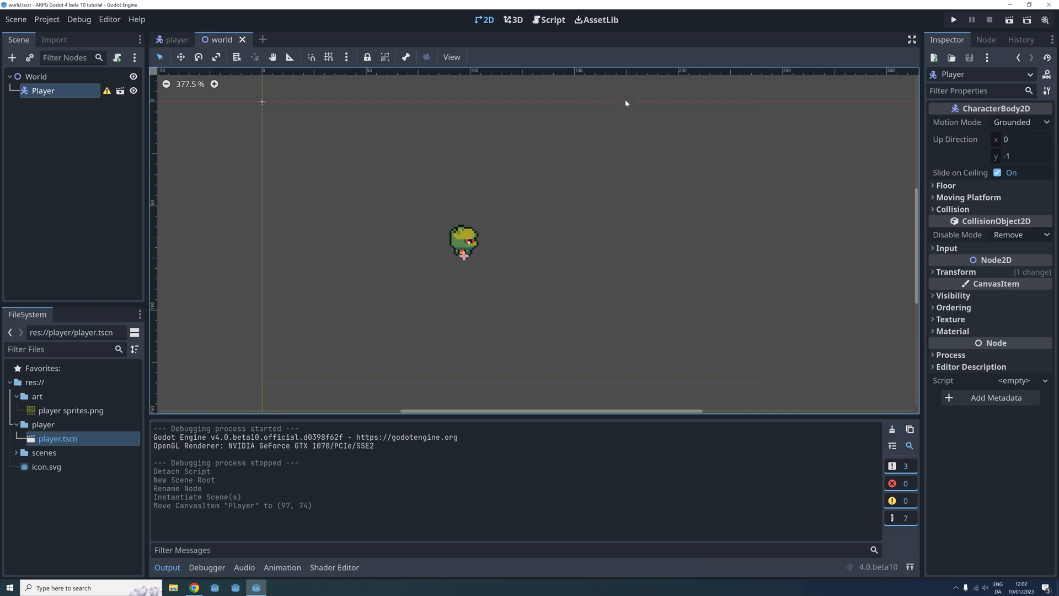
Run the project, making world.tscn the main scene, then close the game window
left_click(953, 19)
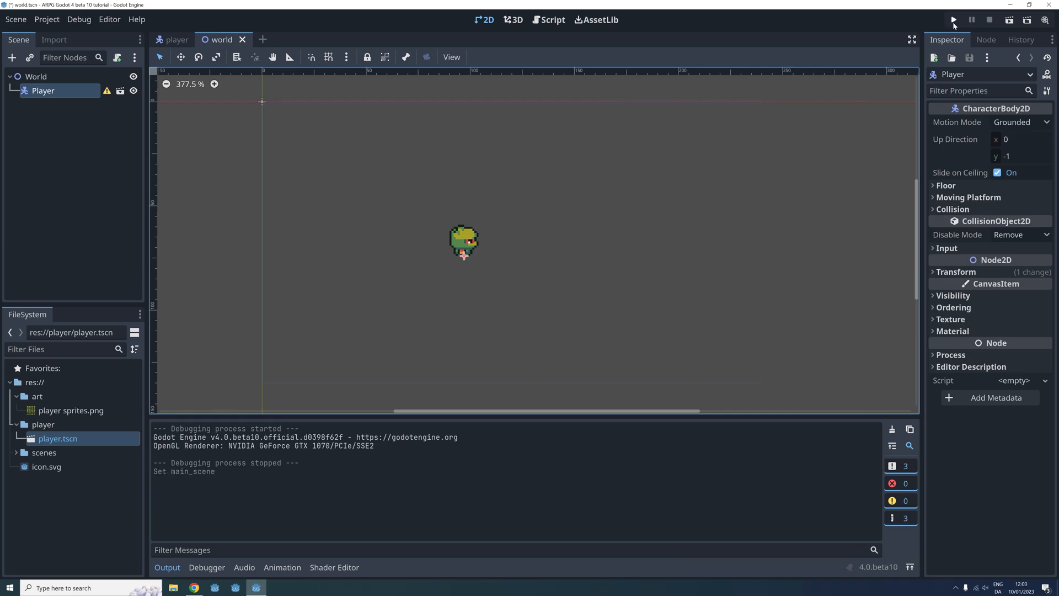
left_click(953, 20)
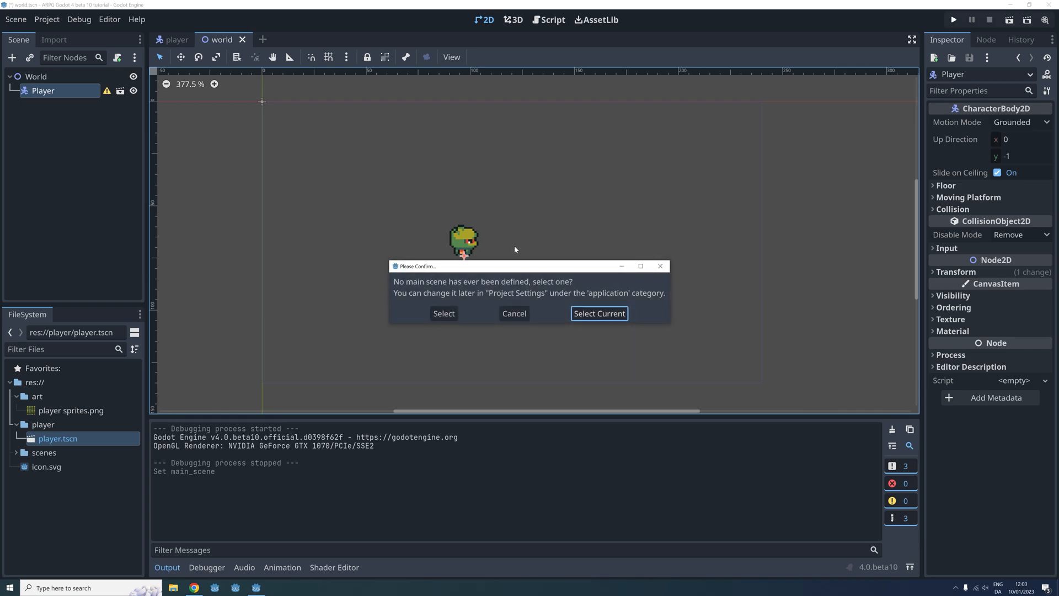
mouse_move(552, 271)
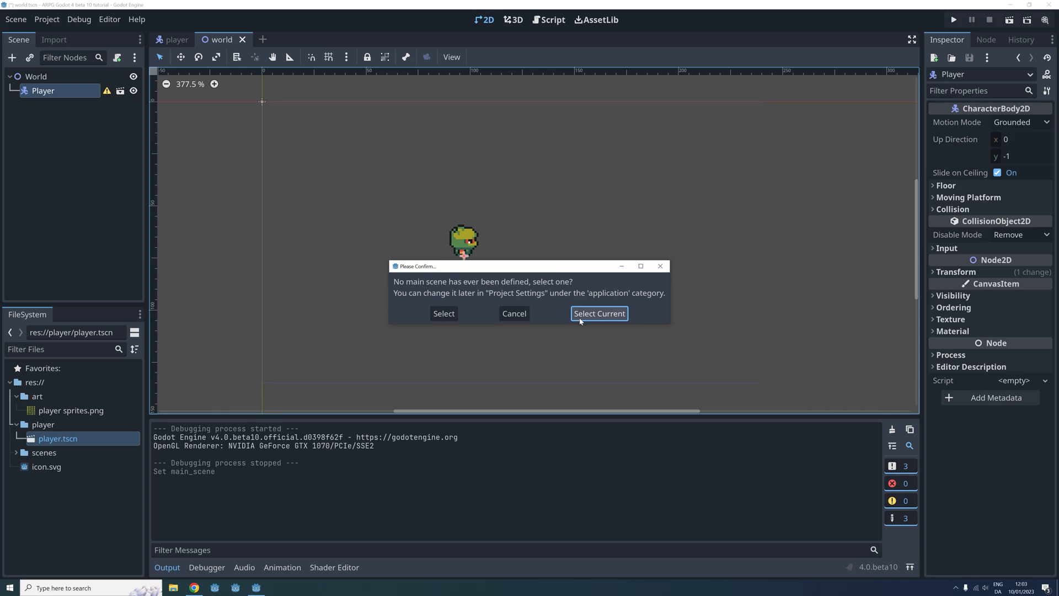
left_click(597, 312)
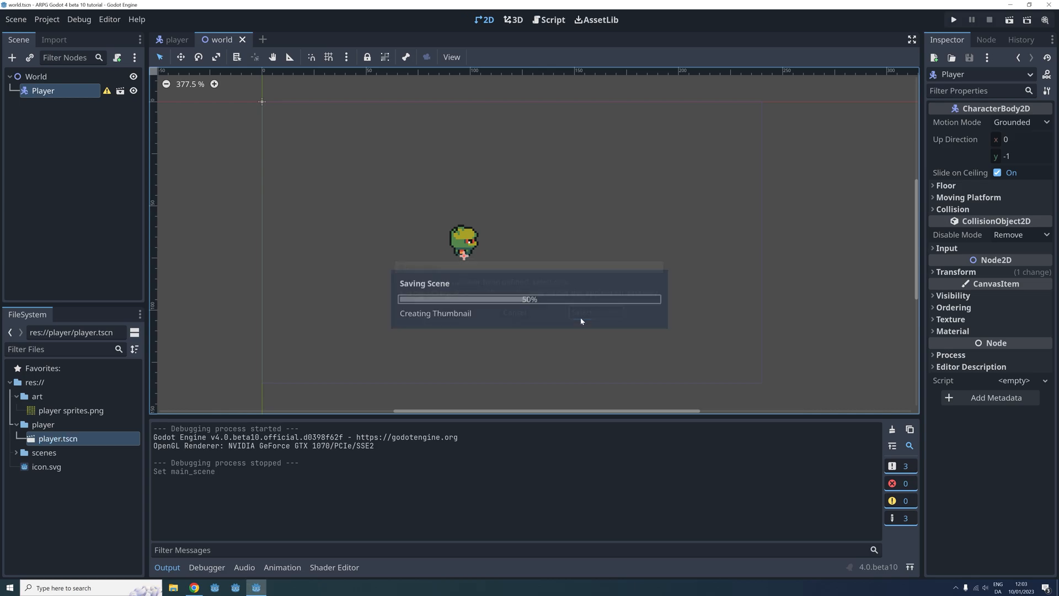
left_click(953, 20)
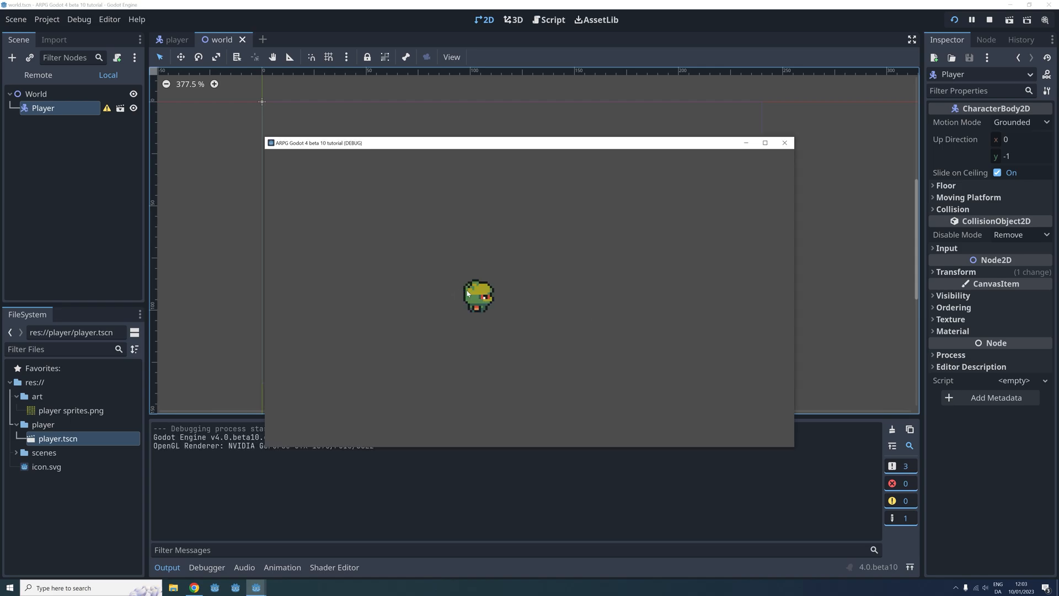
mouse_move(600, 211)
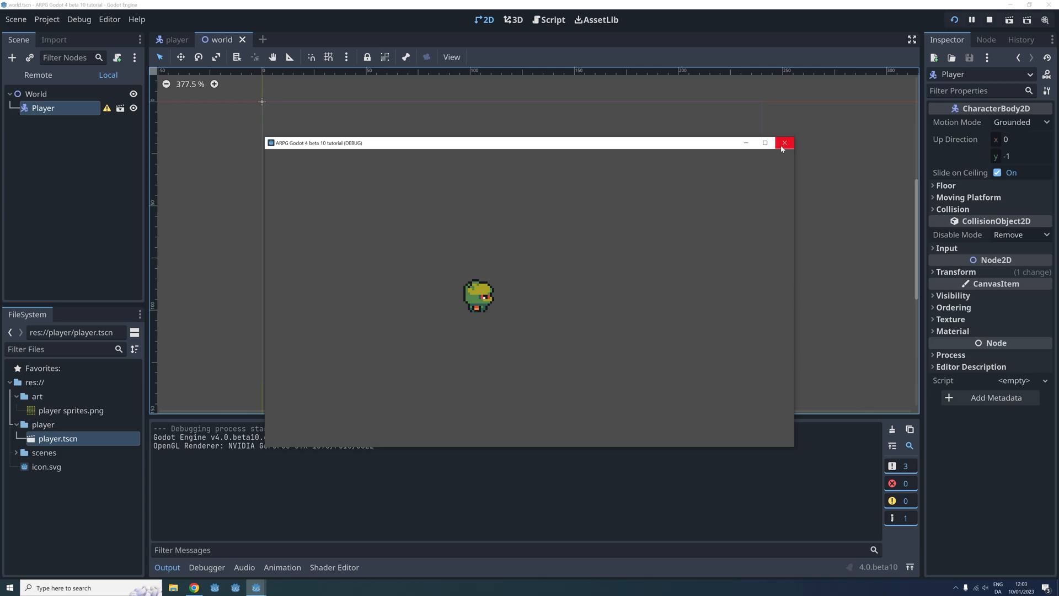
left_click(784, 142)
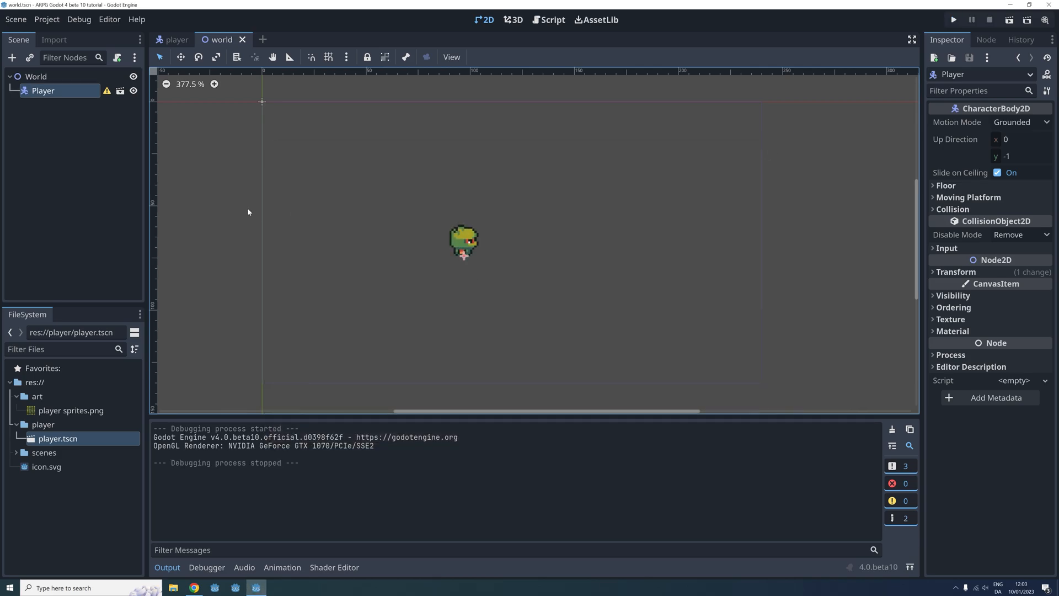
mouse_move(208, 198)
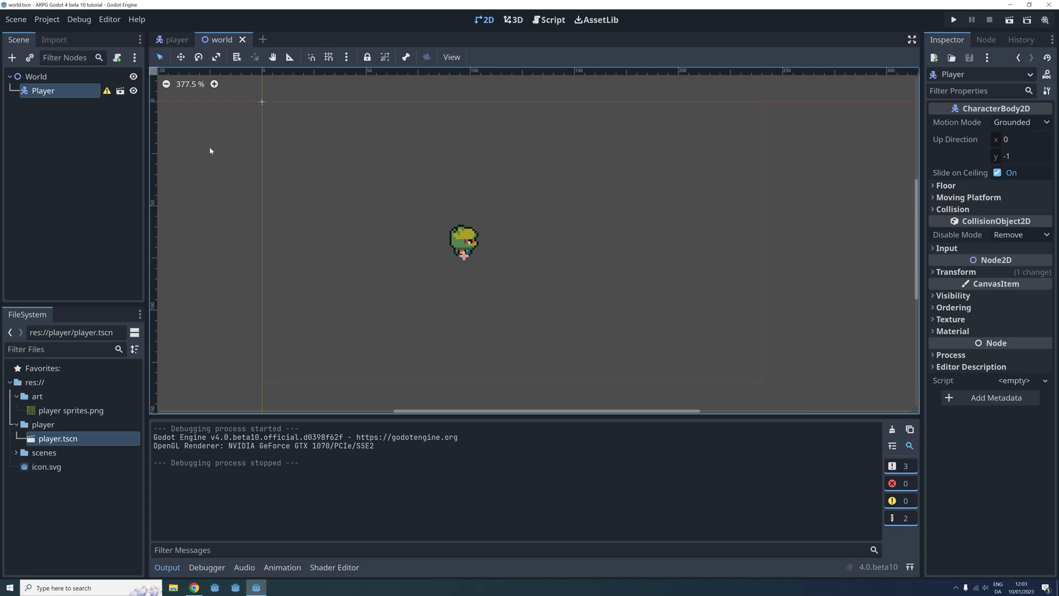
mouse_move(172, 34)
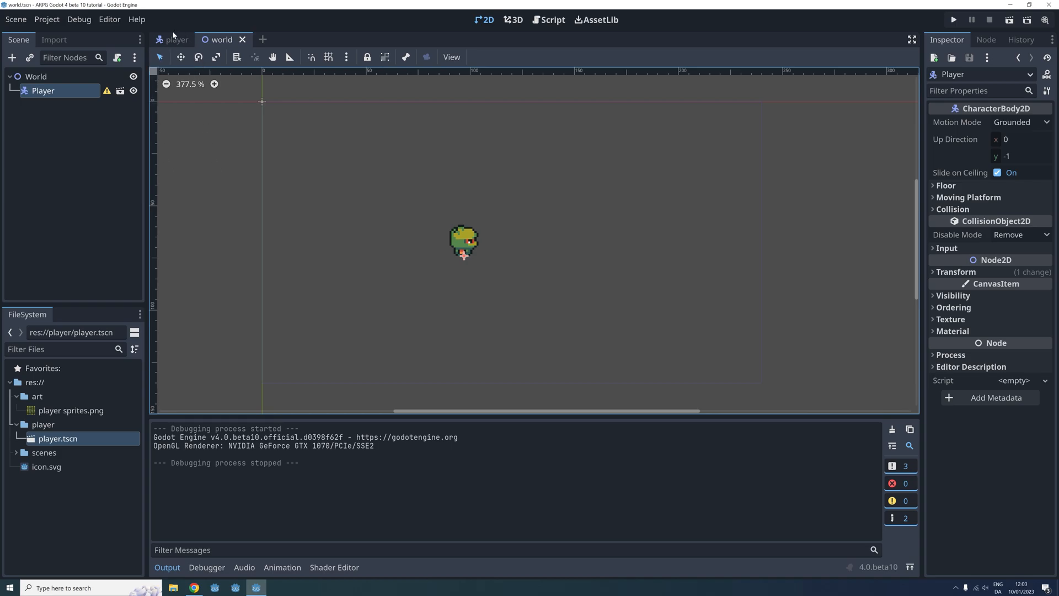
Attach a new player.gd script to Player using the Basic Movement template
right_click(36, 91)
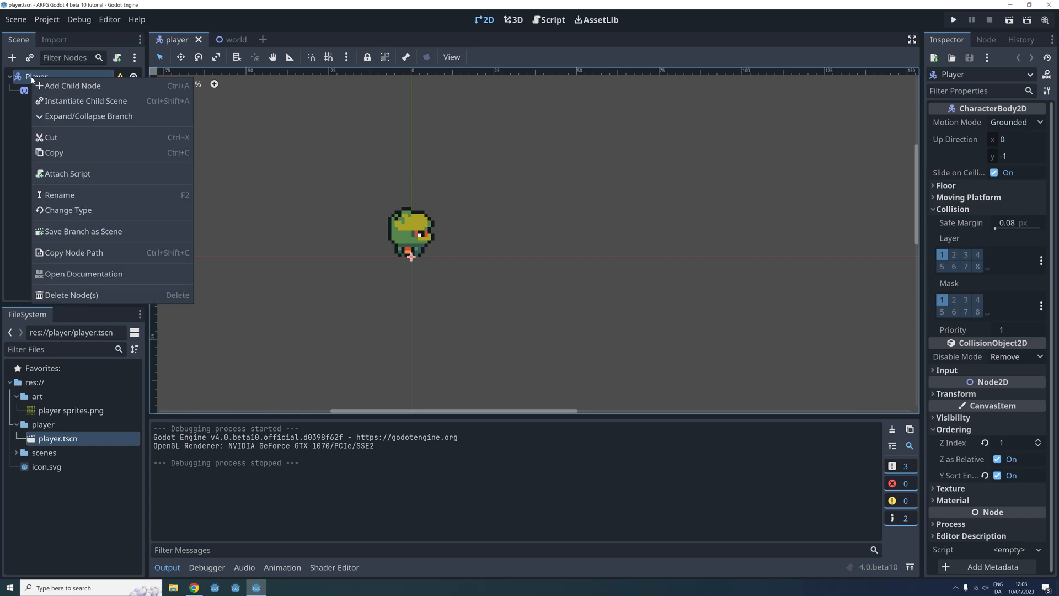
left_click(67, 173)
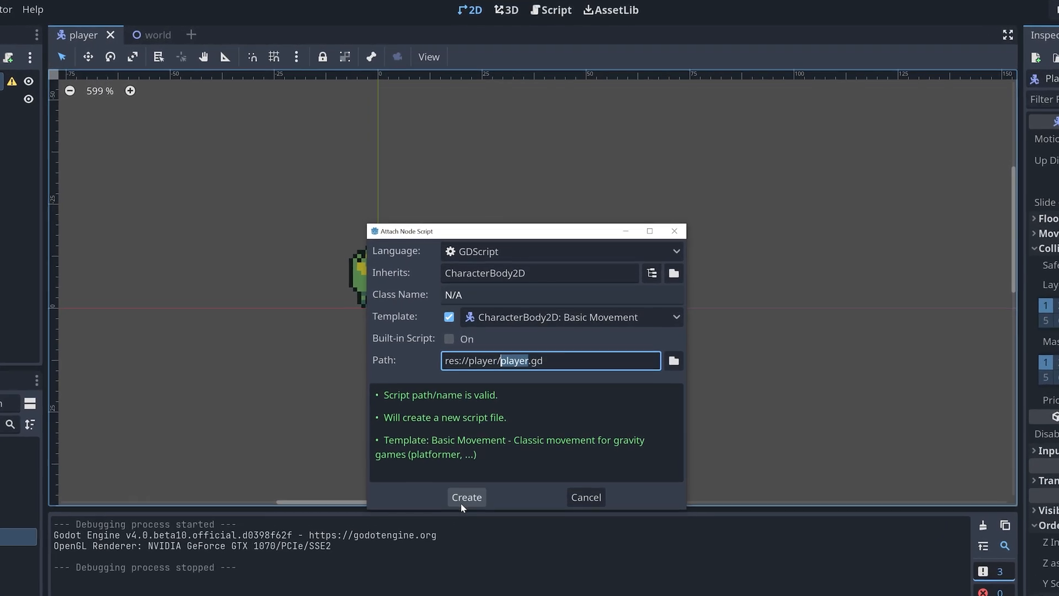
left_click(466, 497)
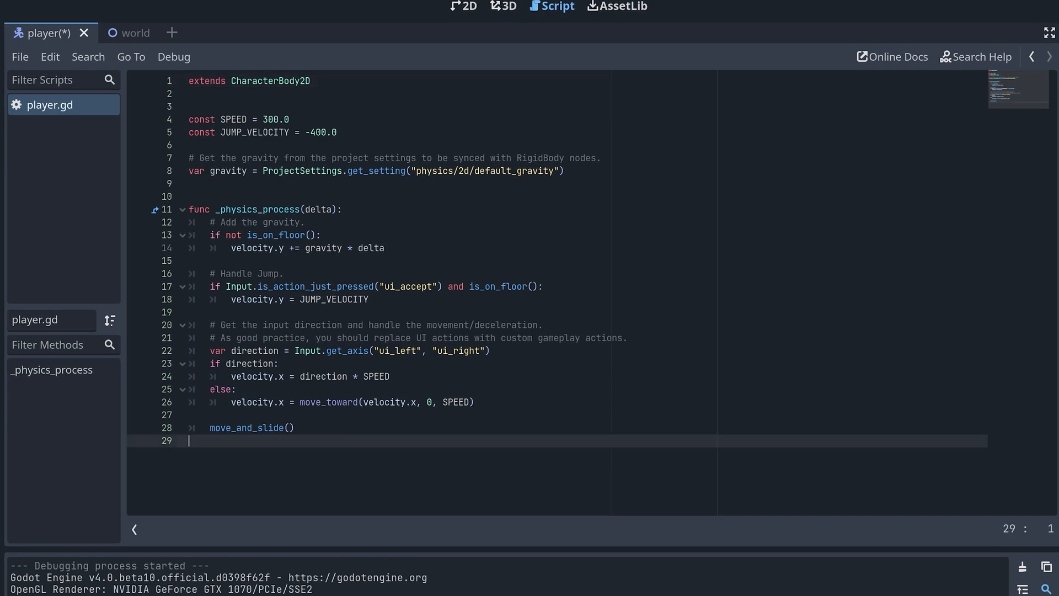
Delete all template code below the extends CharacterBody2D line
key("ctrl+a")
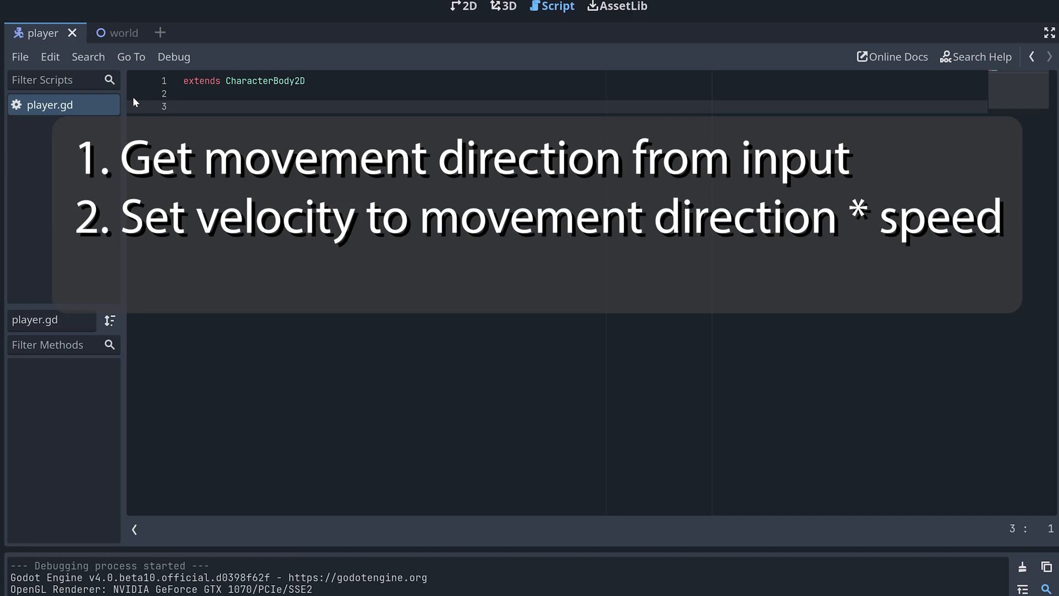
left_click(183, 107)
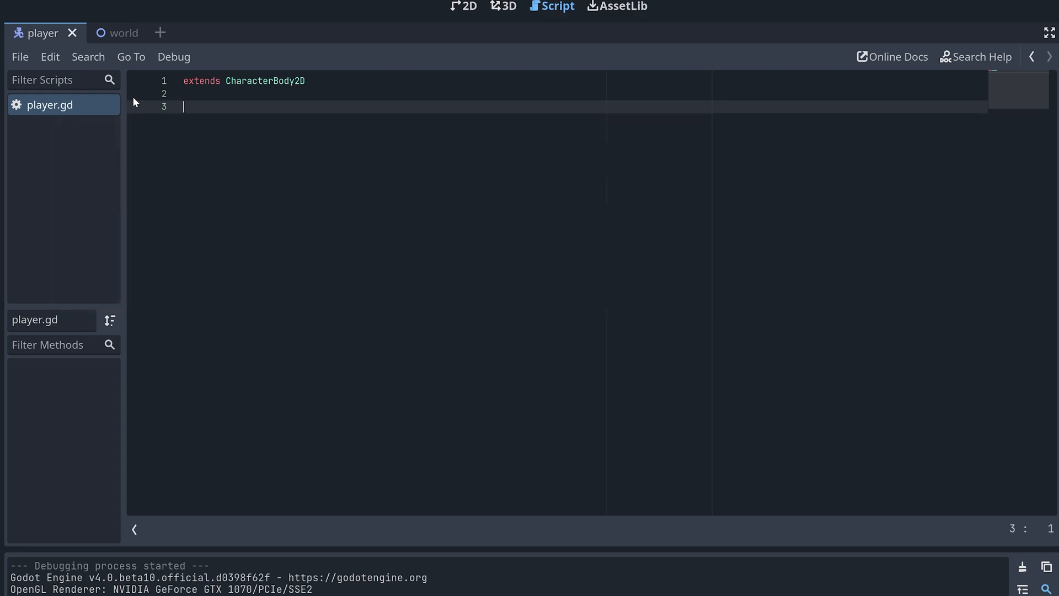
Write handleInput() reading Input.get_vector("ui_left", ...) into moveDirection and velocity
type("func handl")
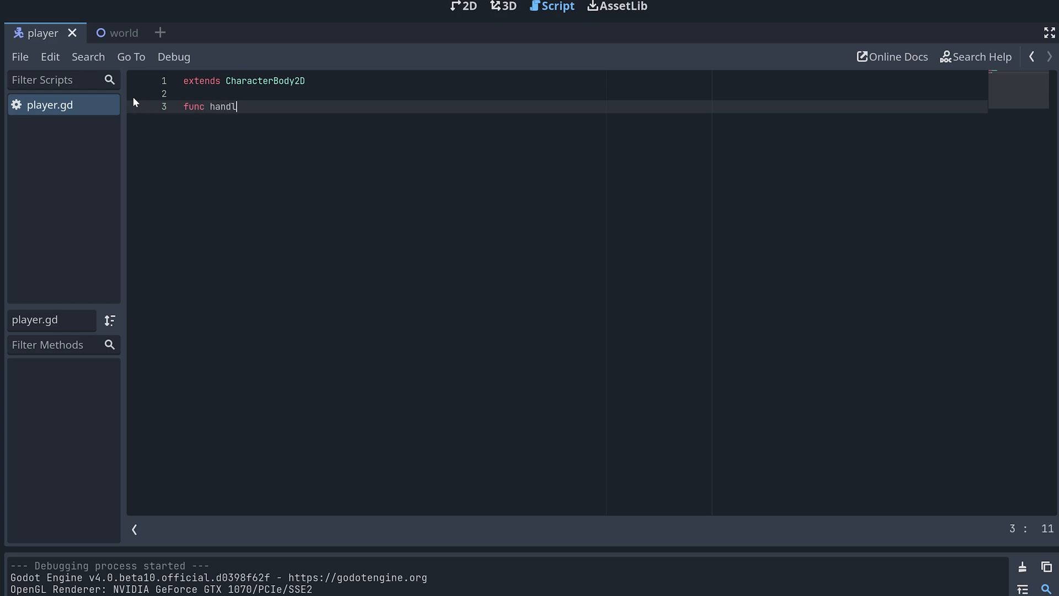
type("eInput():")
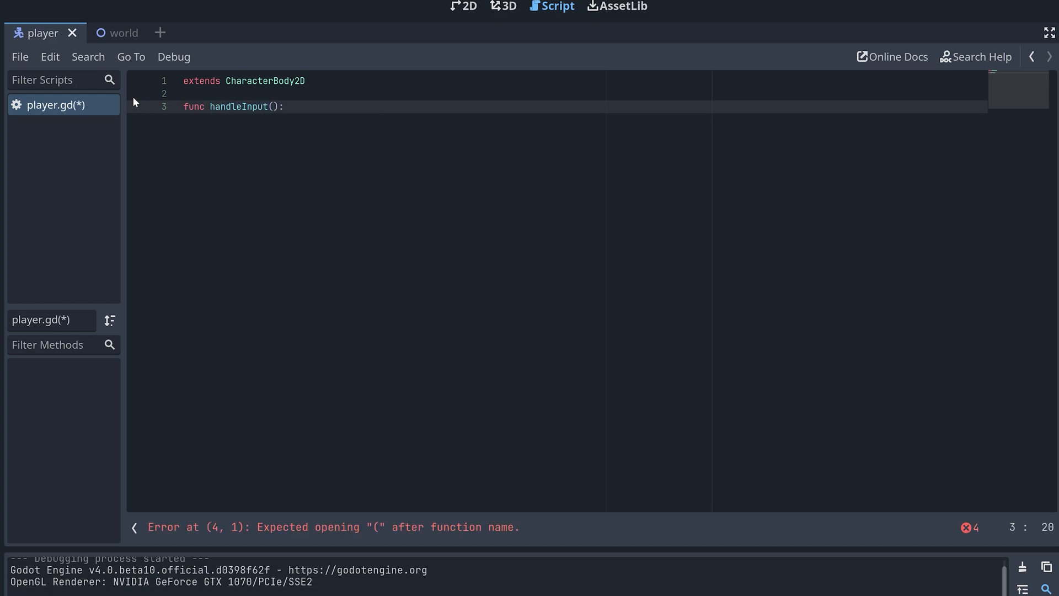
type("var moveDirection = Input.")
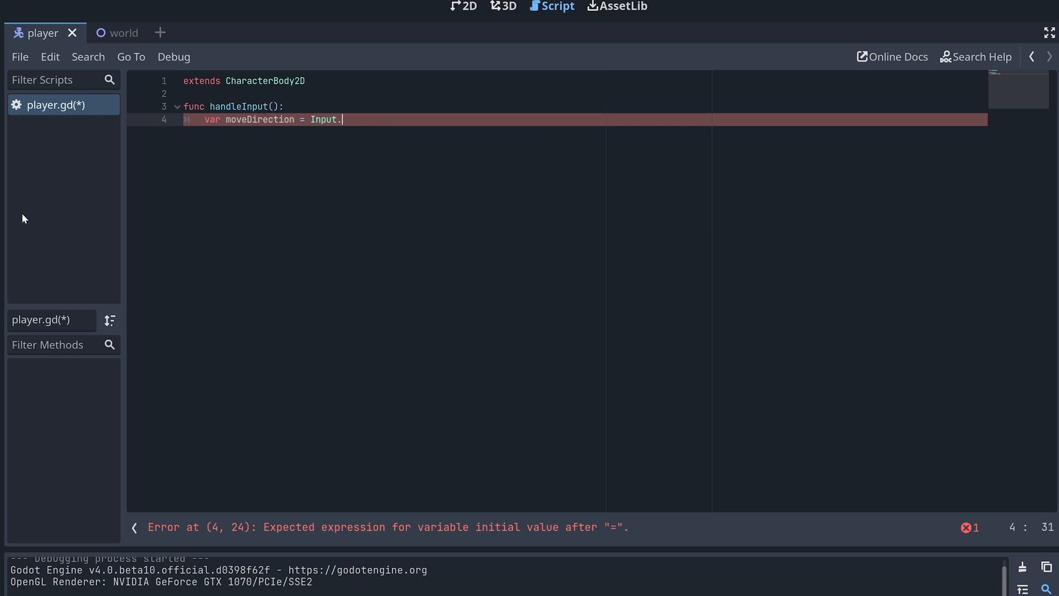
type("get_vector()")
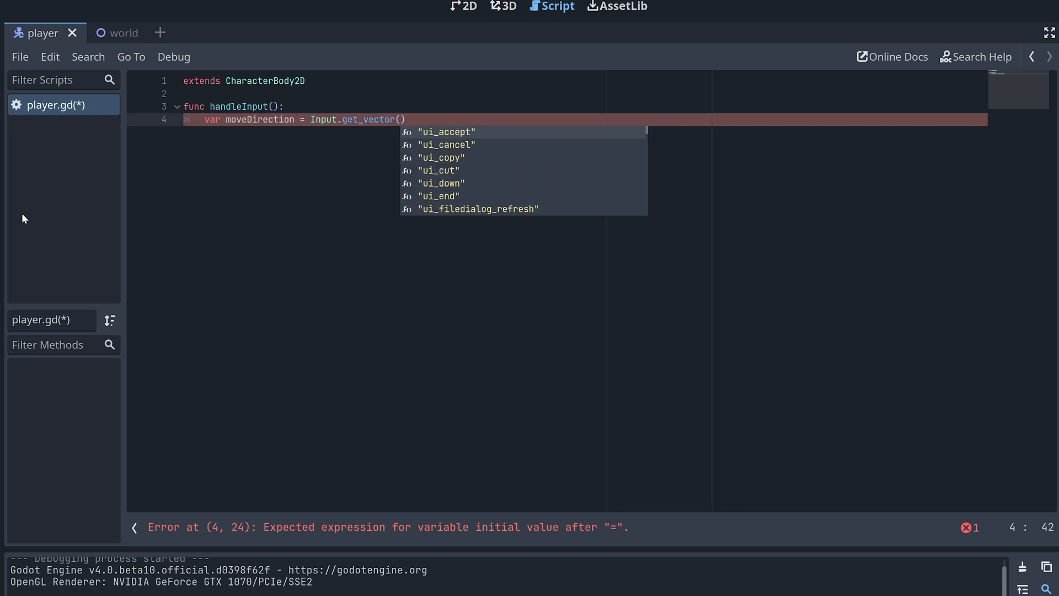
type("\"ui_\"")
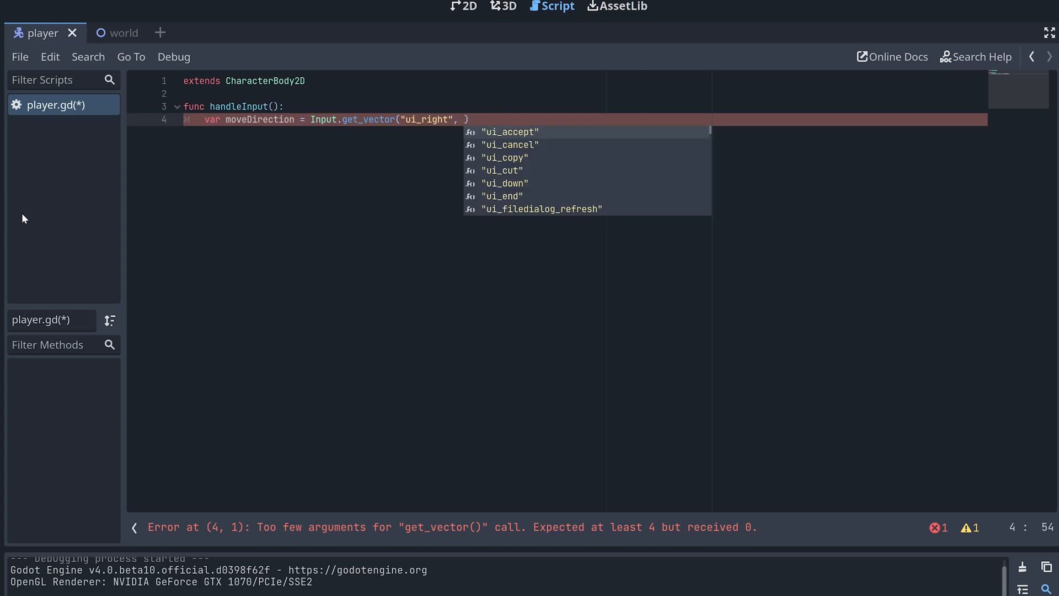
type("\"ui_left\"")
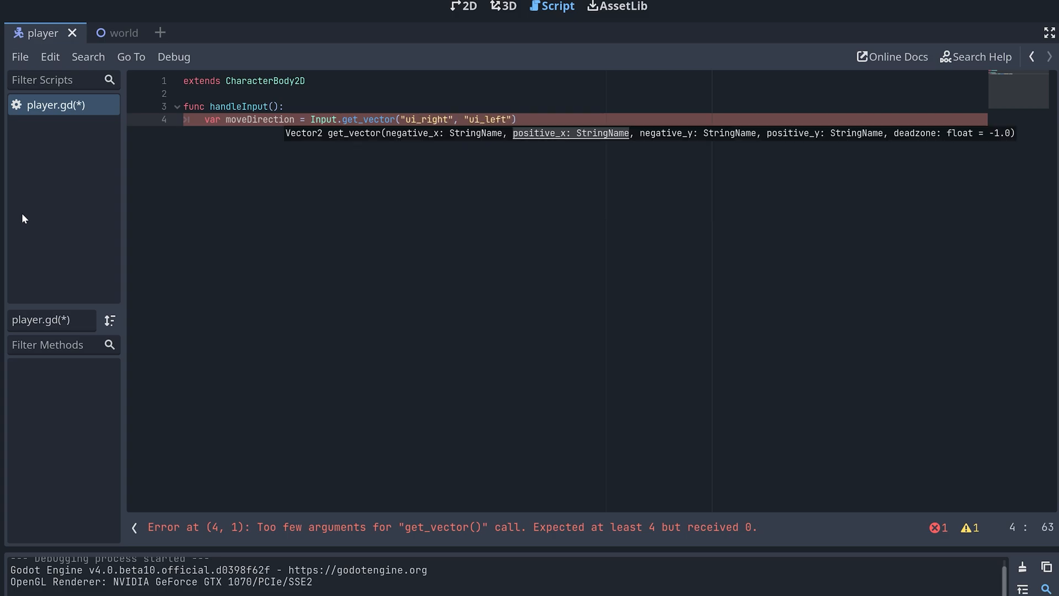
type(", \"ui_up\", \"ui_down")
type("velocity = moveDirection")
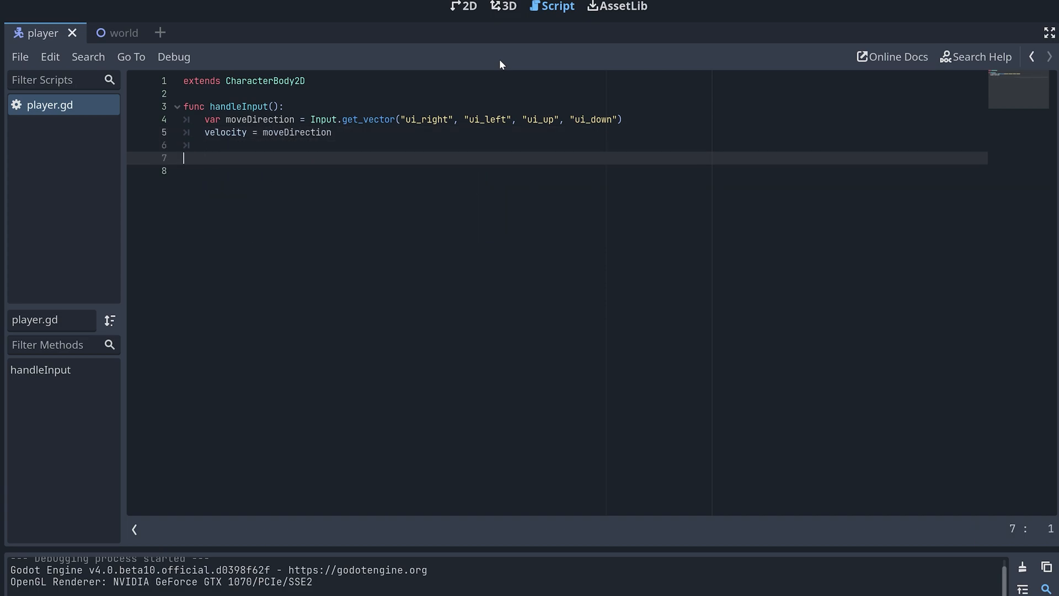
Start the _physics_process(delta) function body
type("func _physics_process(delta):")
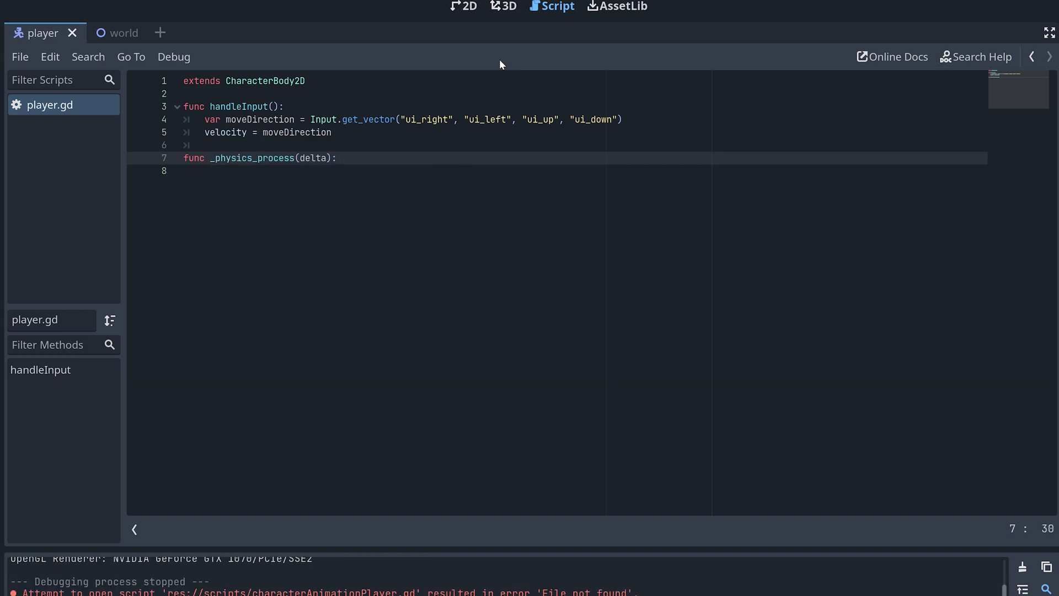
key("Return")
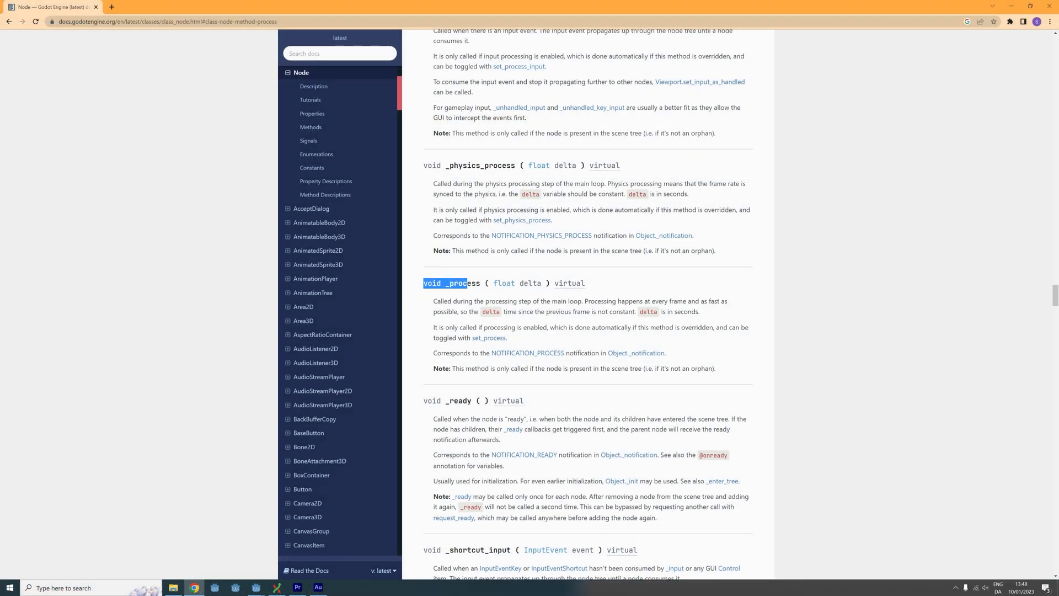
triple_click(502, 284)
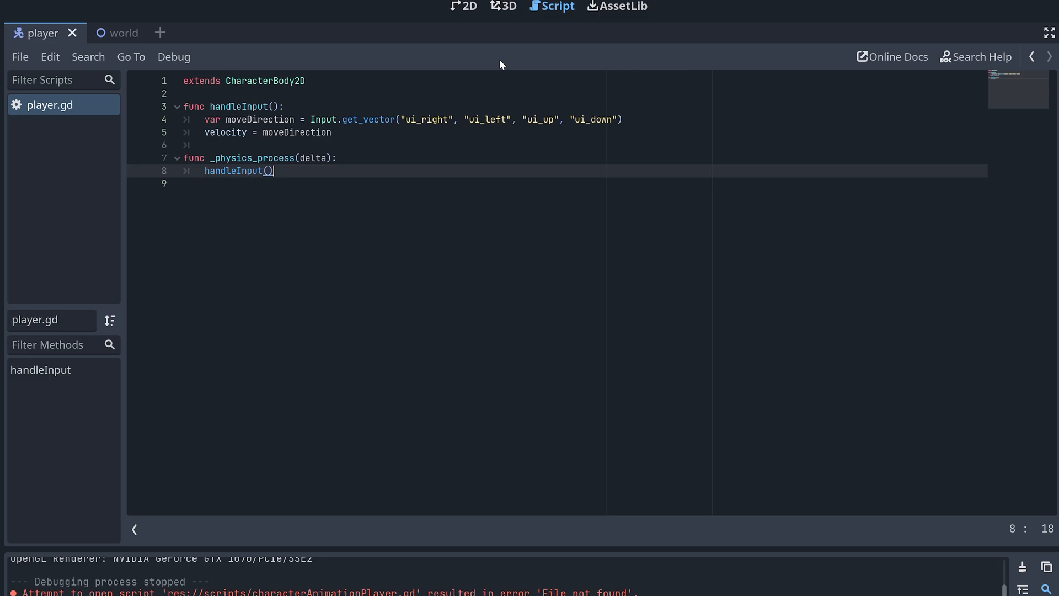
Begin the move_and_slide call inside _physics_process
type("move_and")
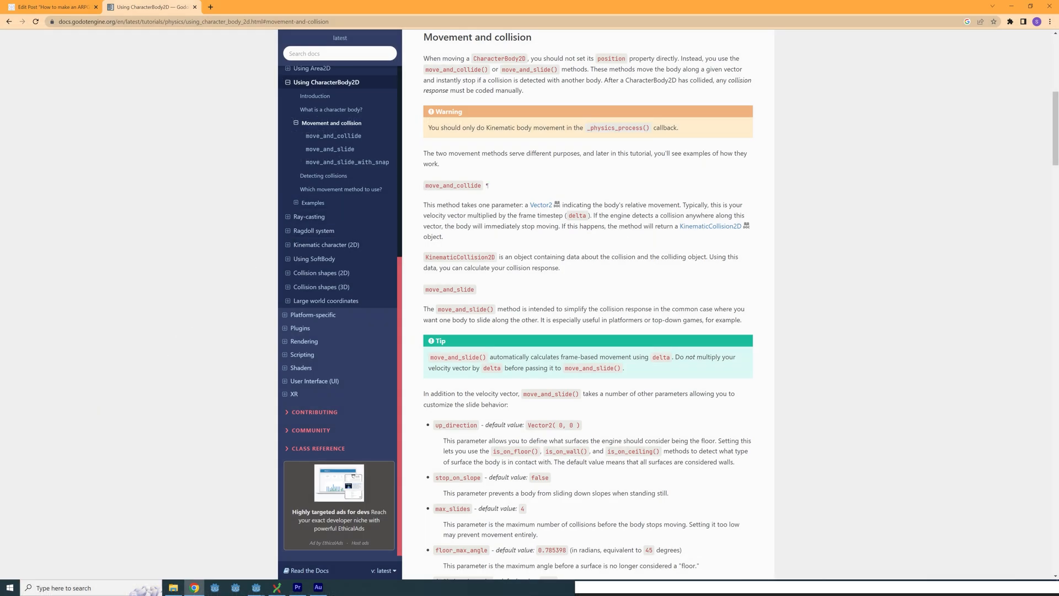
double_click(452, 186)
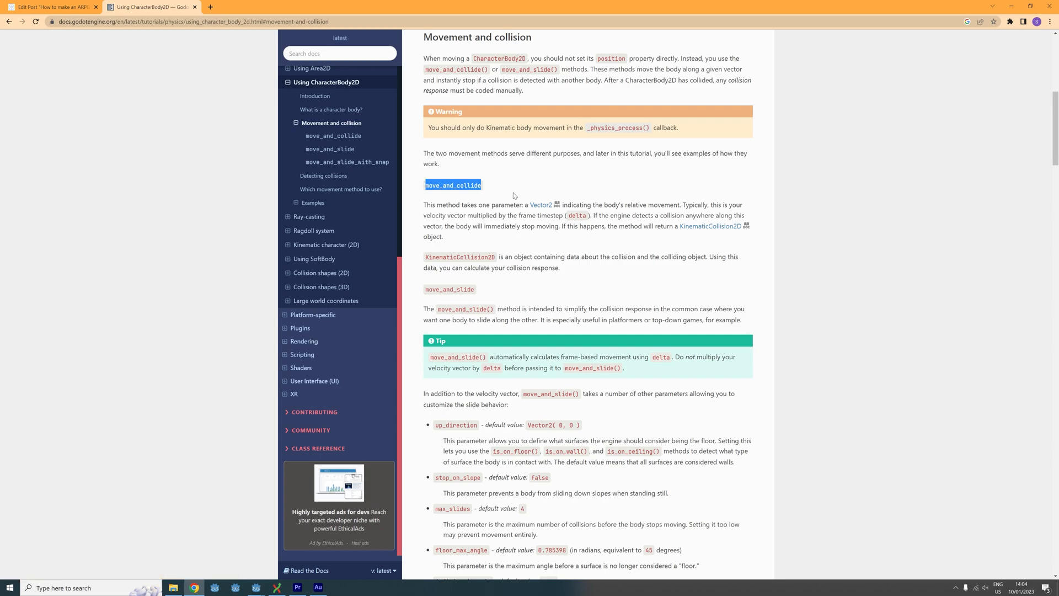
mouse_move(512, 192)
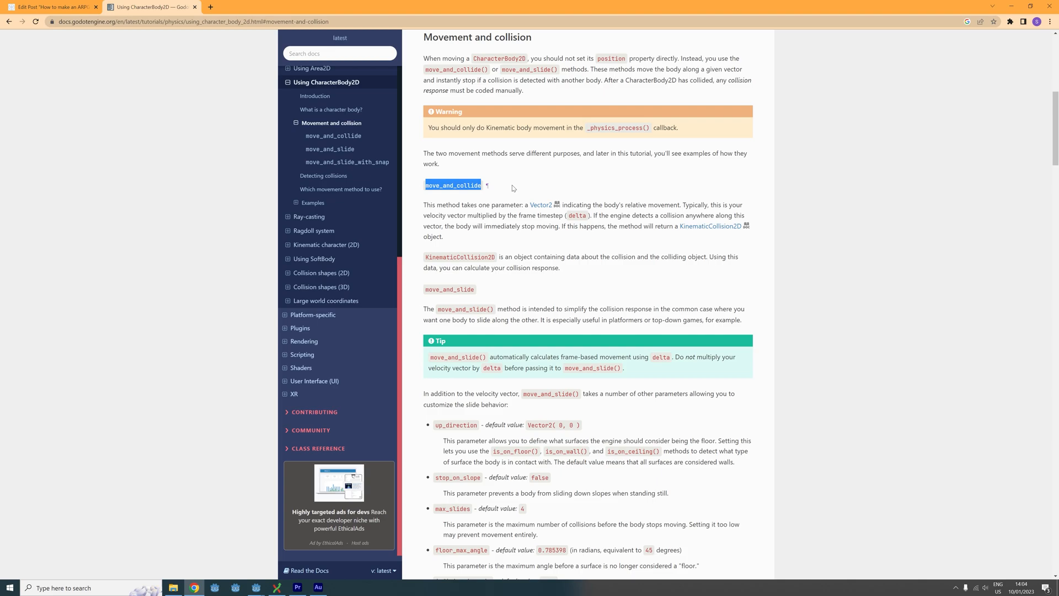
Test-run the game to try the player movement, then close the game window
left_click(235, 591)
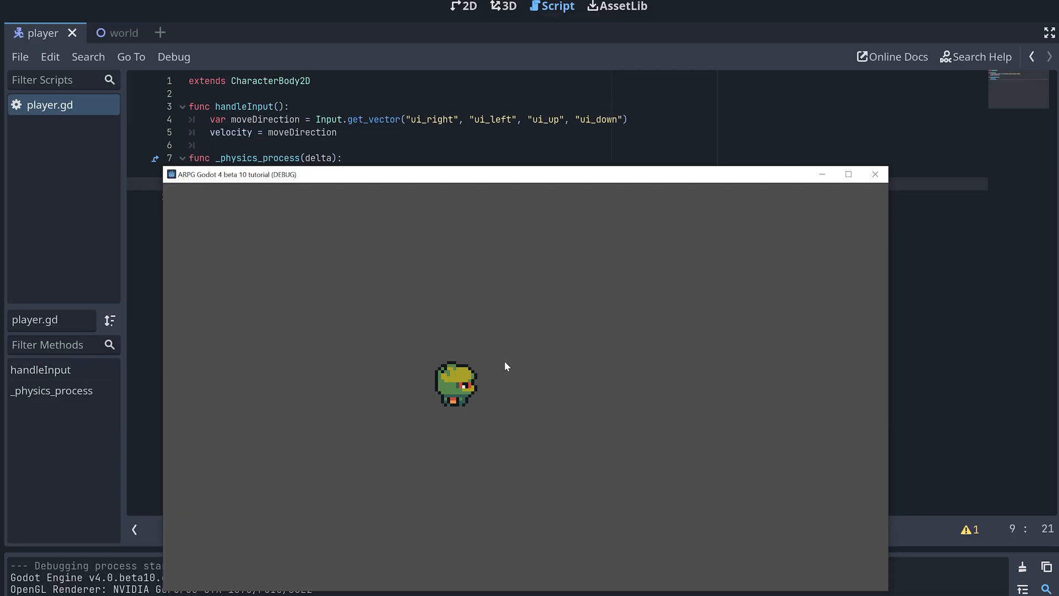
mouse_move(569, 371)
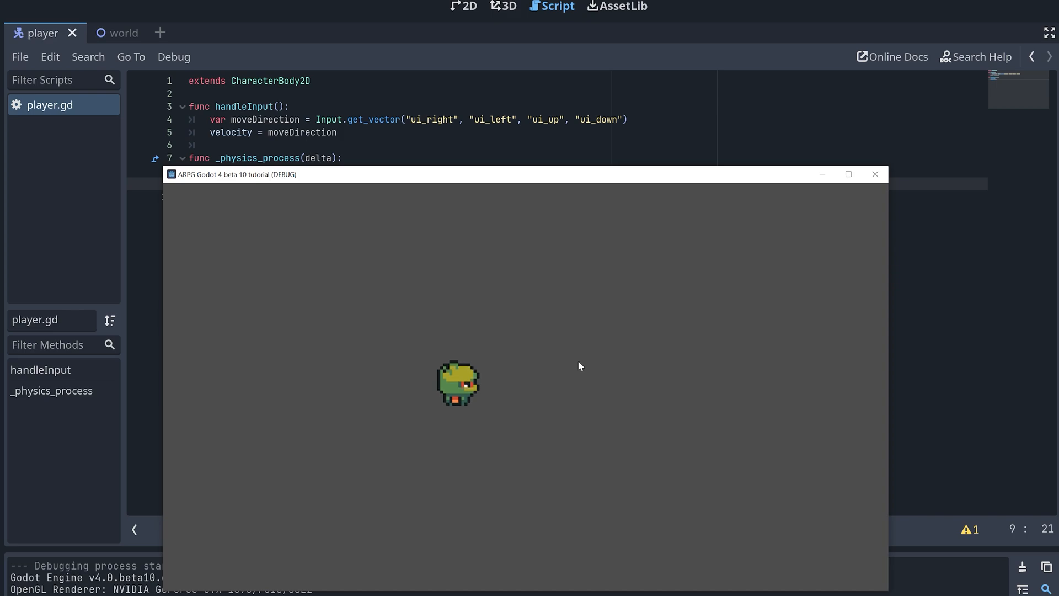
mouse_move(875, 175)
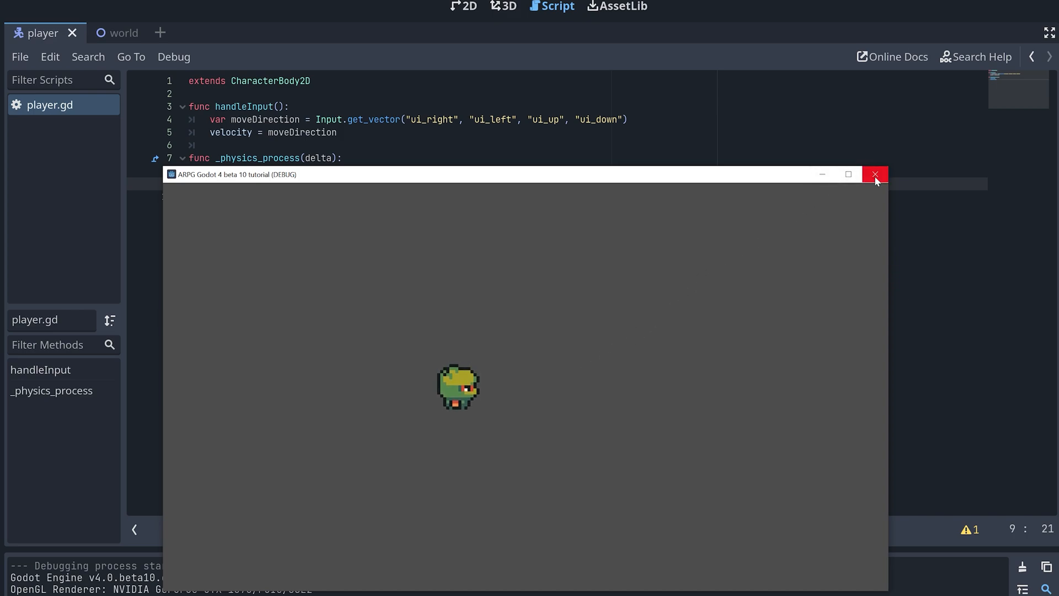
left_click(874, 175)
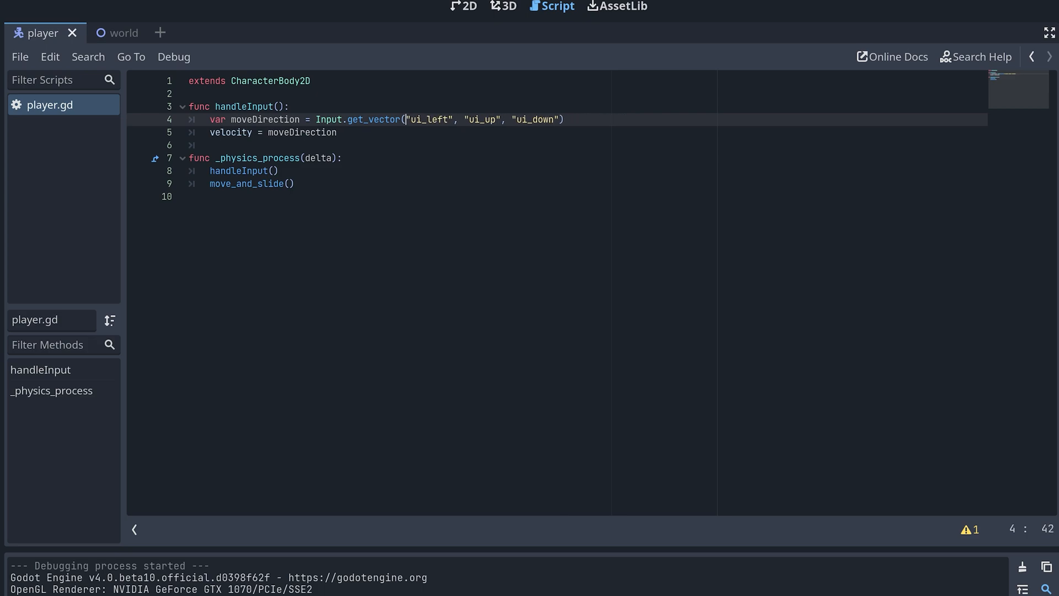
Fix get_vector's arguments to "ui_left", "ui_right", "ui_up", "ui_down"
type("ui_u")
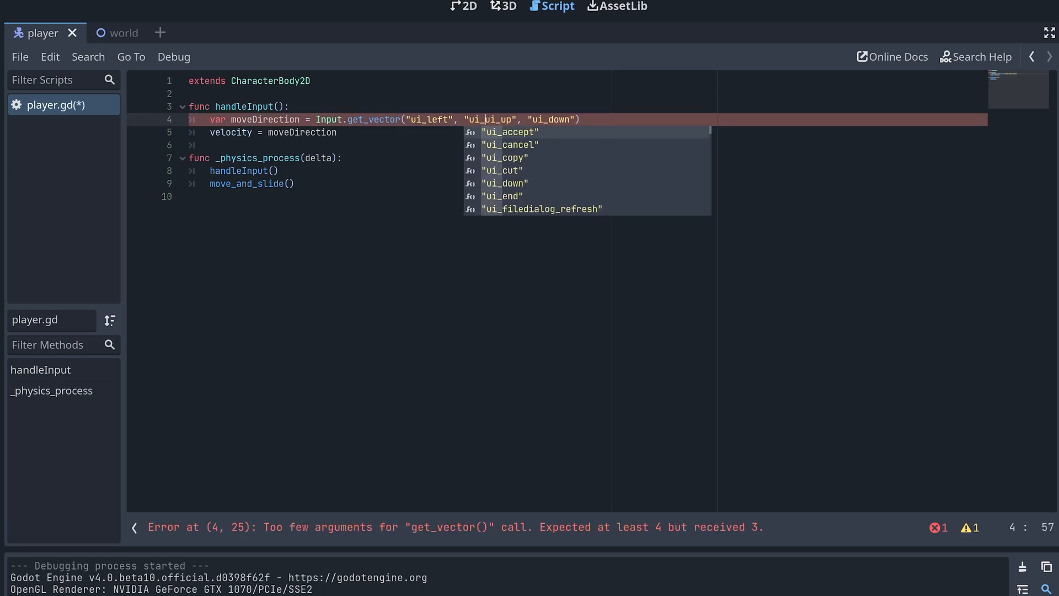
type("\"ui_right\", \"")
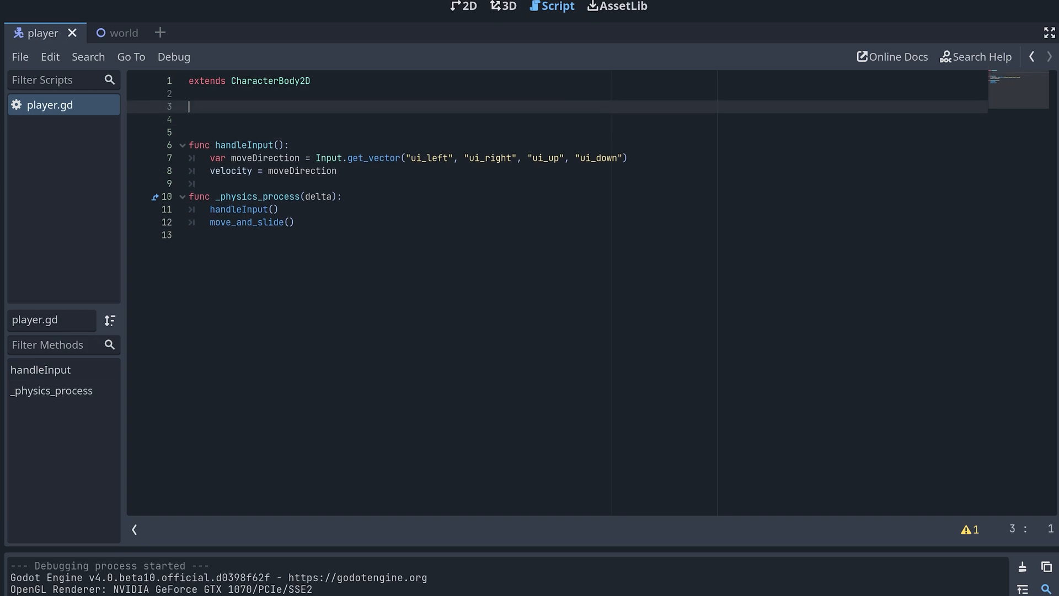
Declare an exported 'speed' variable in player.gd and check it on the Player node
type("@export")
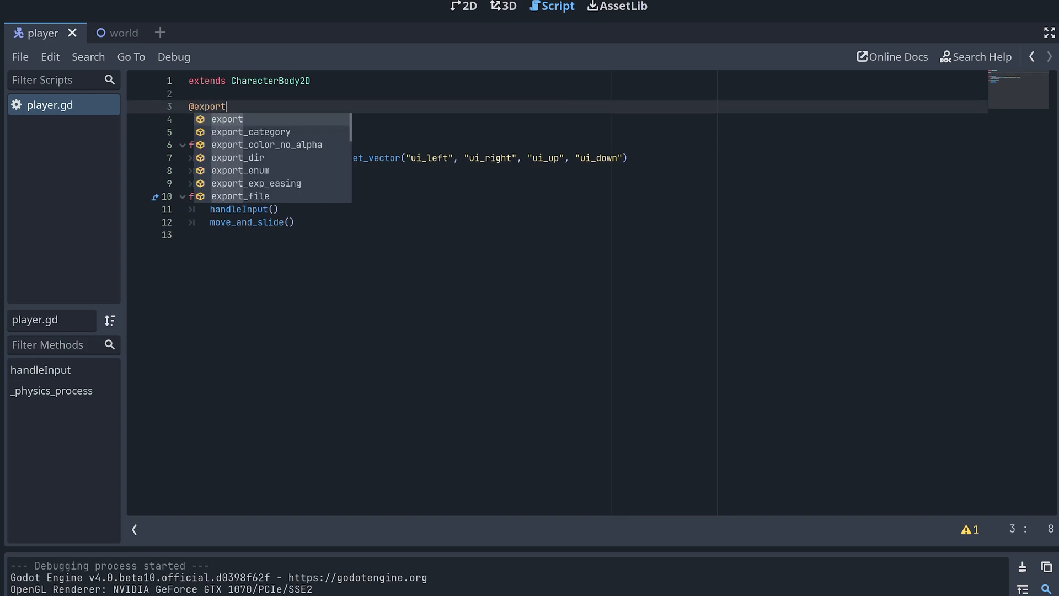
type("var speed: int = 35")
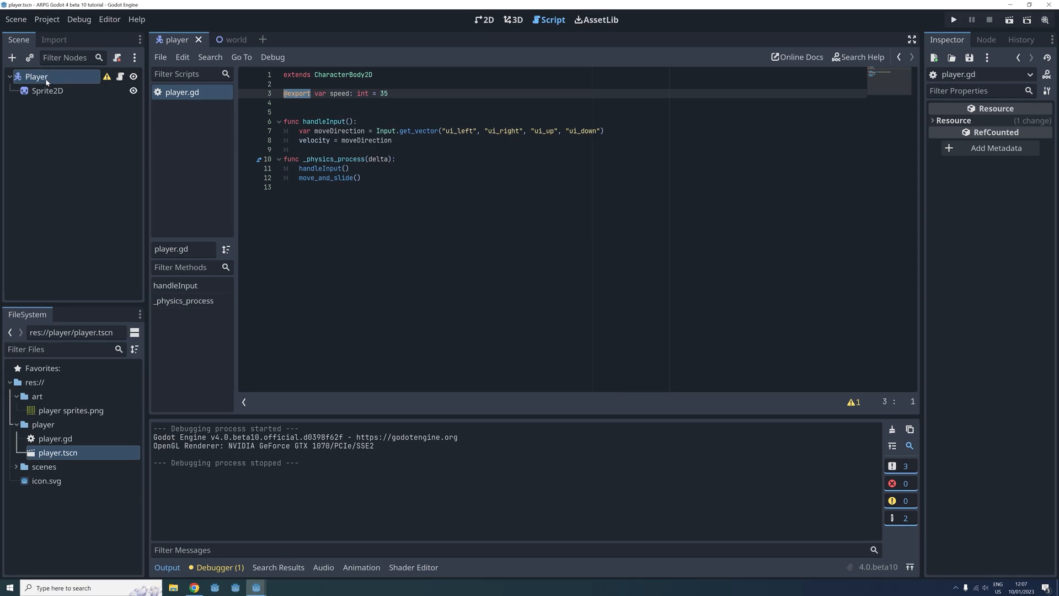
left_click(36, 76)
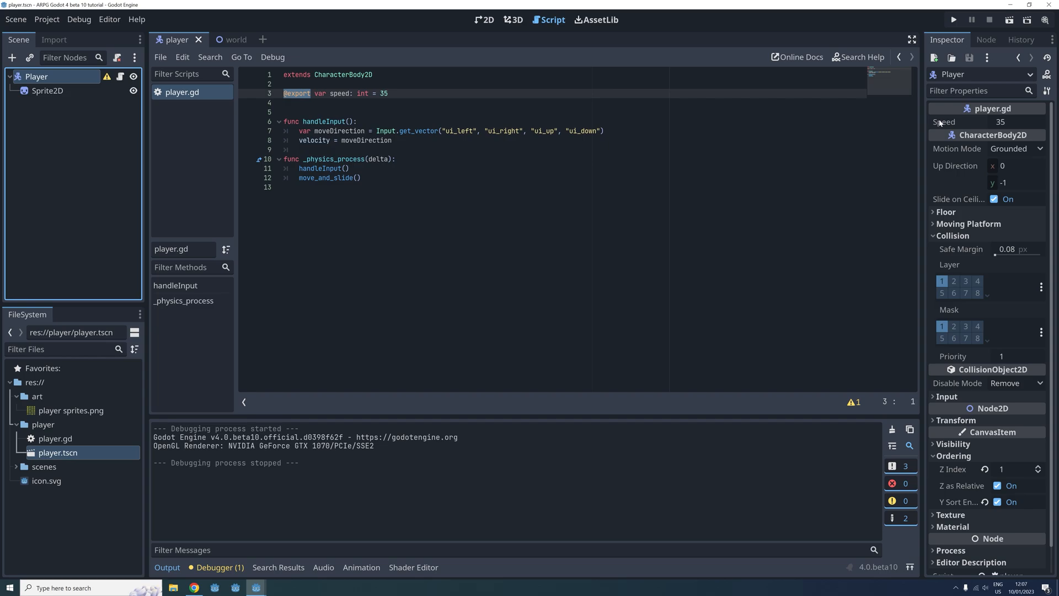
Multiply moveDirection by speed on the velocity line and run the game
left_click(219, 40)
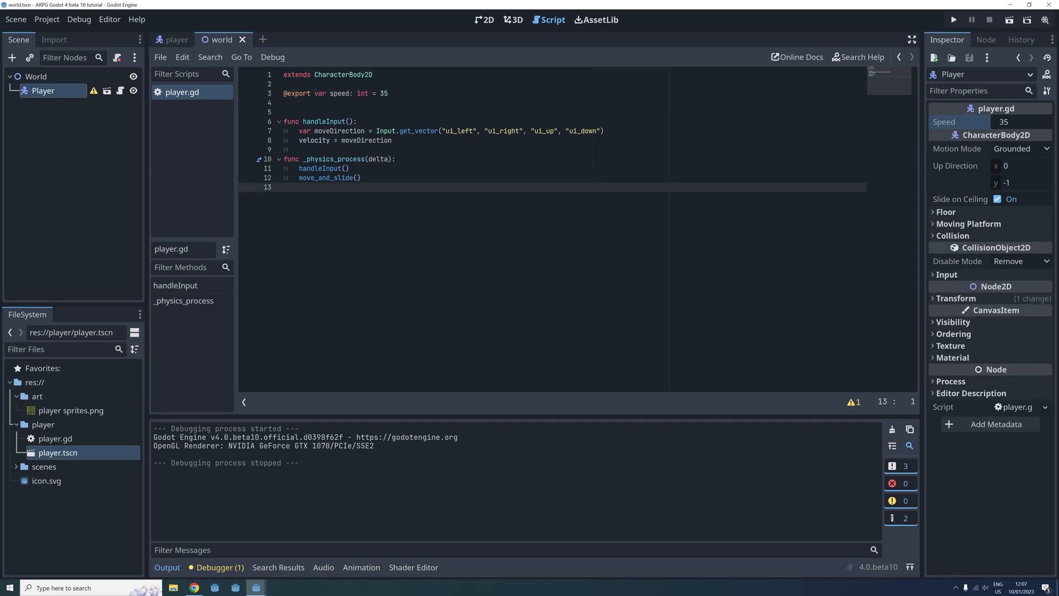
left_click(393, 141)
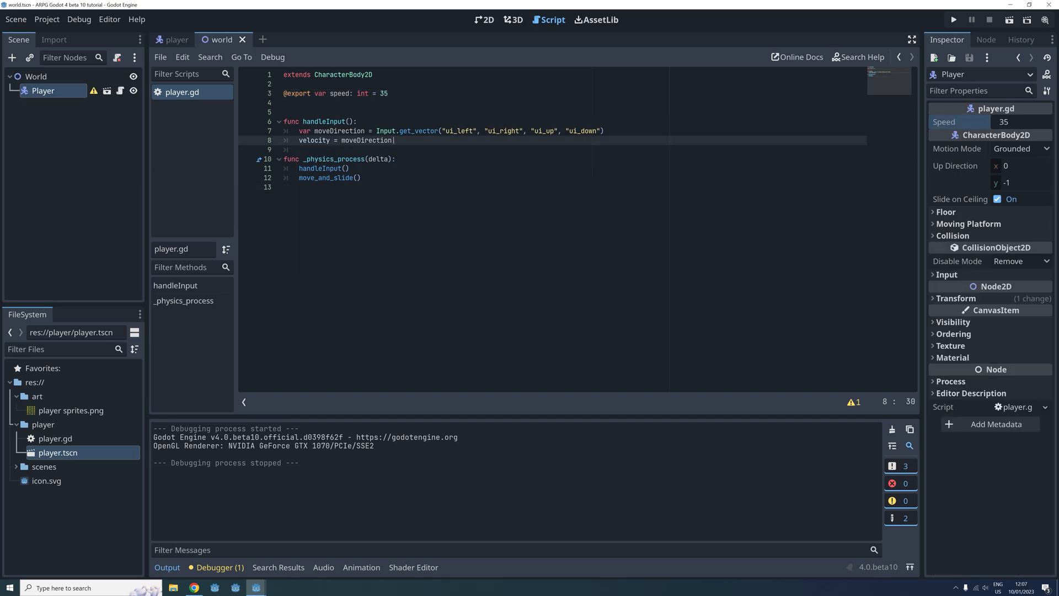
type("*speed")
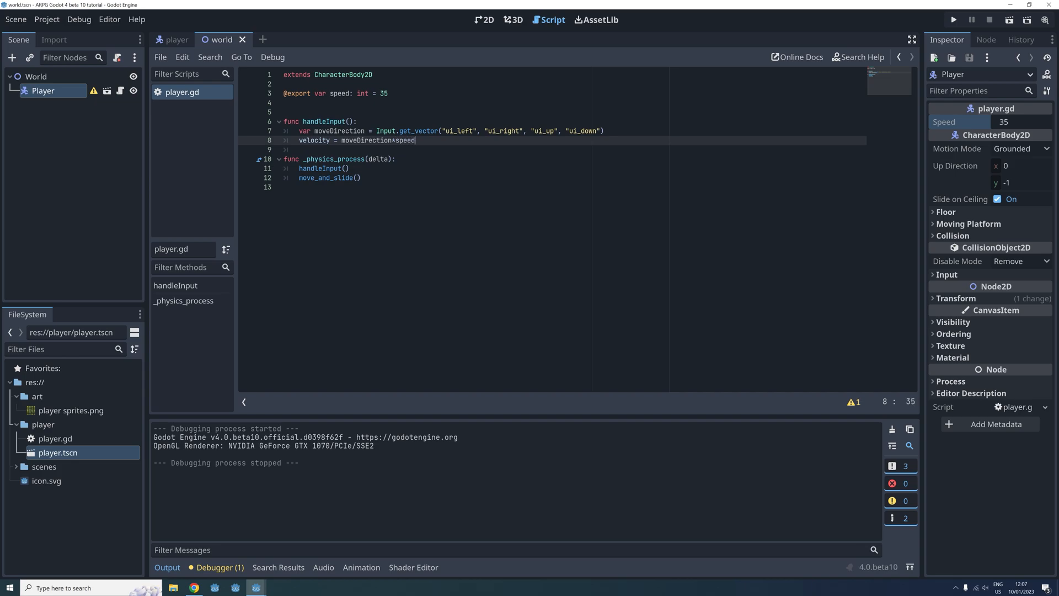
left_click(953, 19)
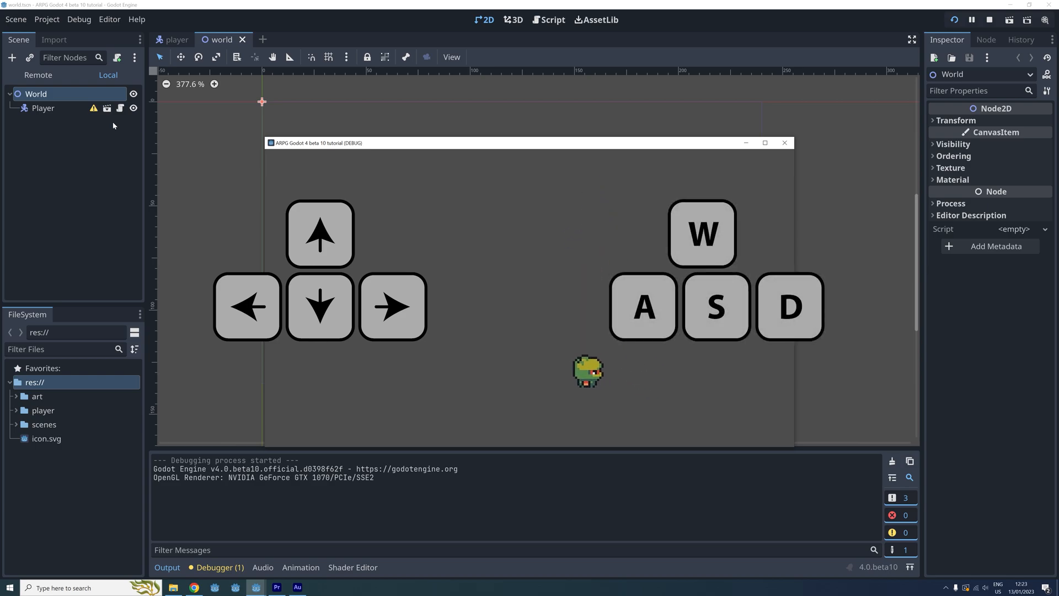
Move the player with the arrow keys during the test run
key("up")
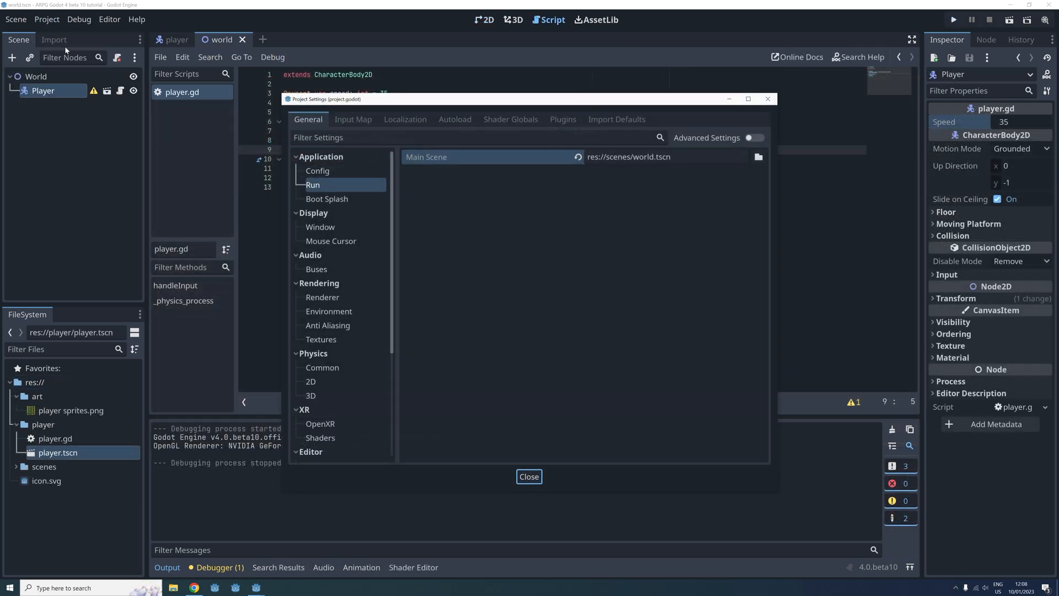
Show built-in actions in the Input Map and add extra key events to the ui movement actions
left_click(353, 119)
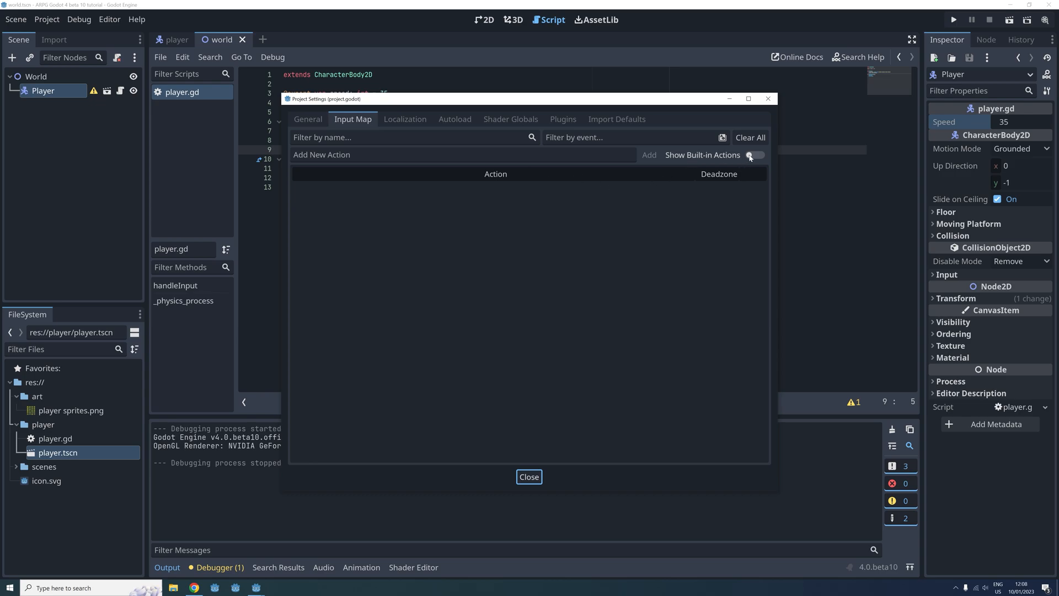
left_click(756, 155)
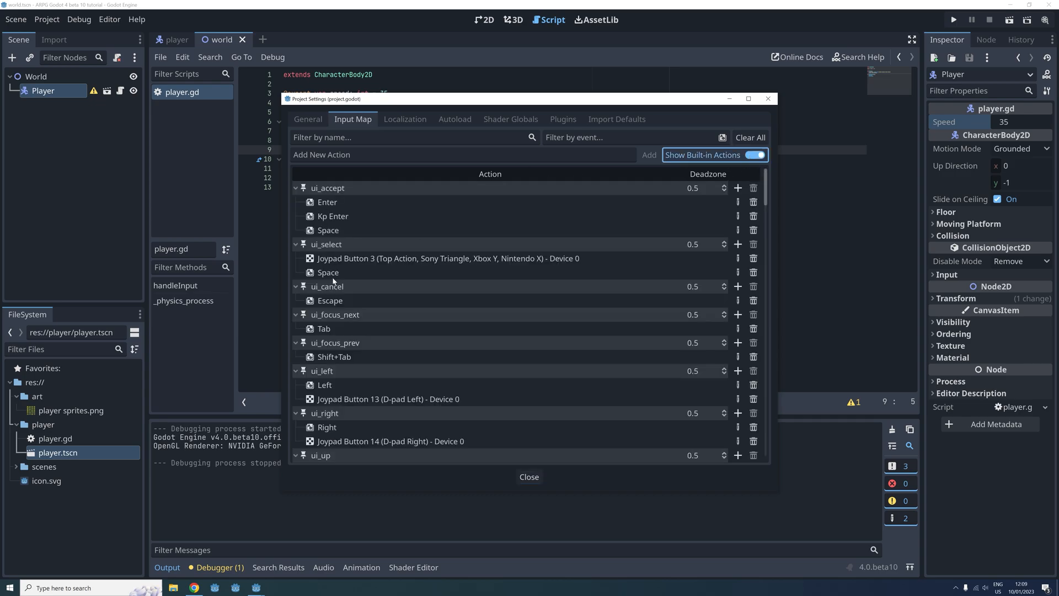
scroll("down", 3)
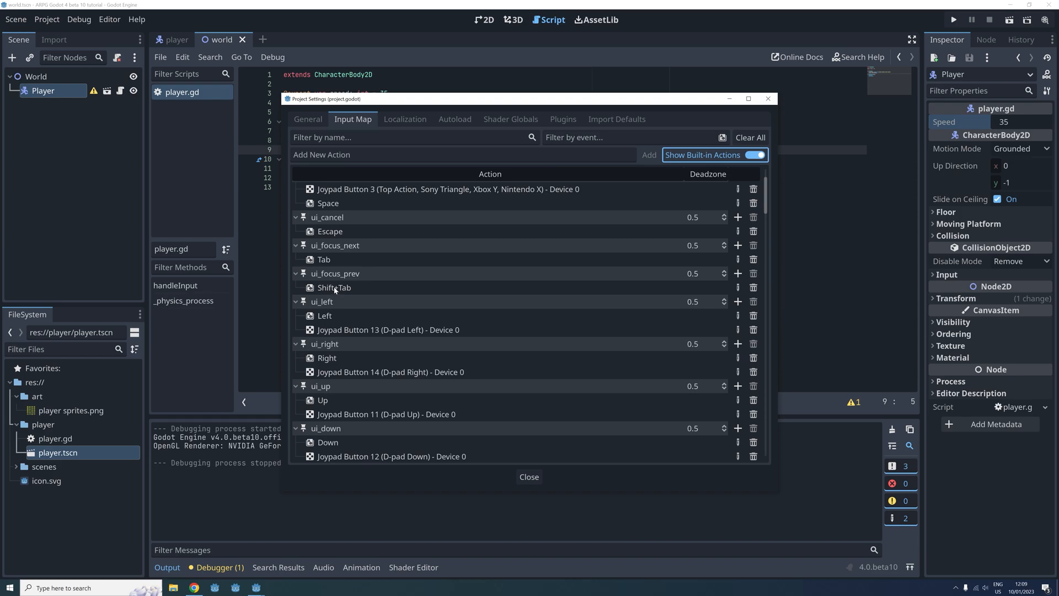
mouse_move(328, 379)
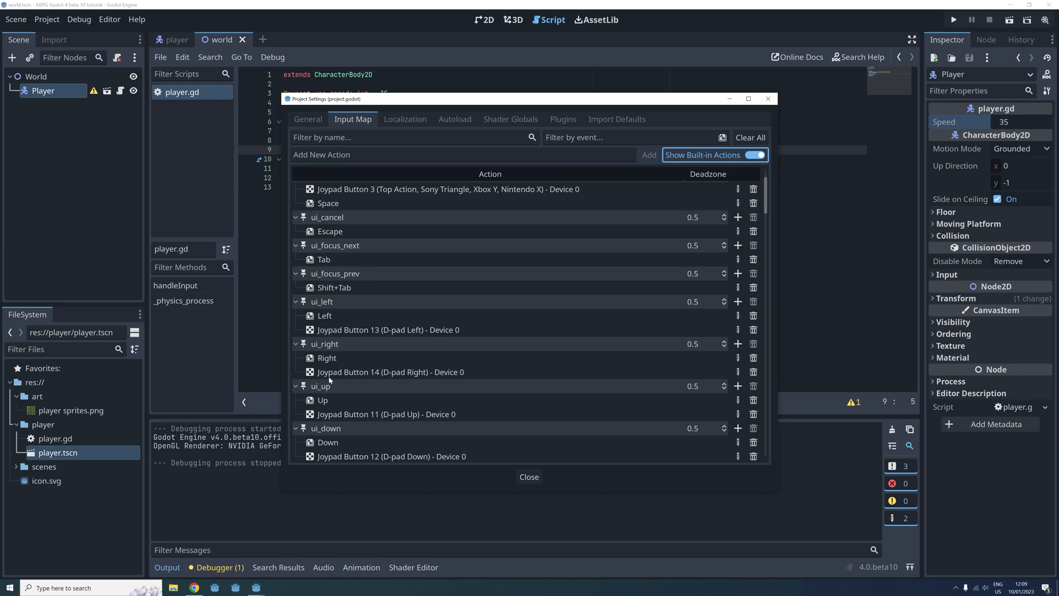
mouse_move(327, 306)
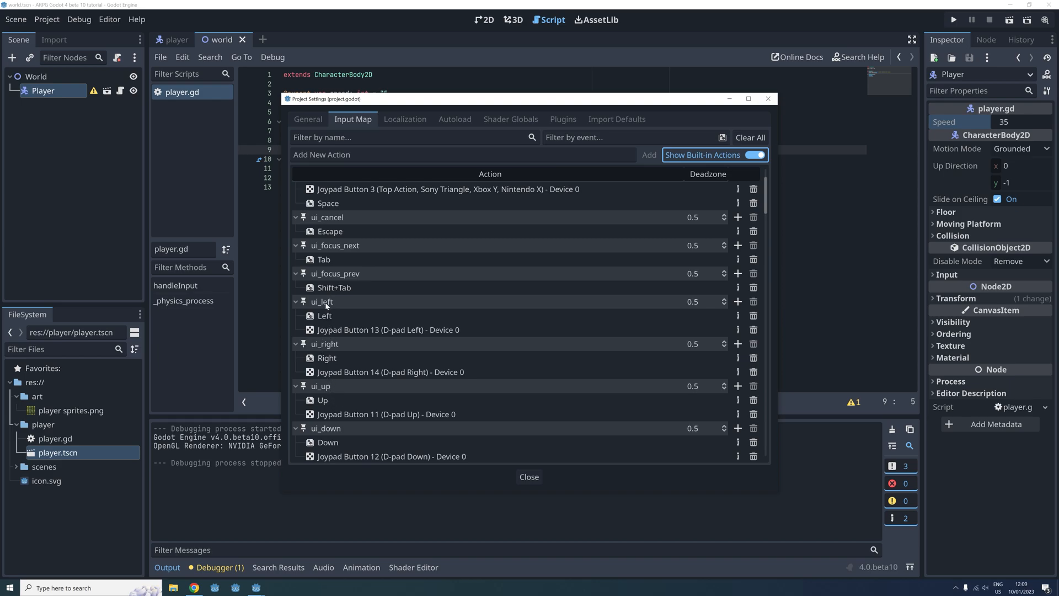
mouse_move(723, 312)
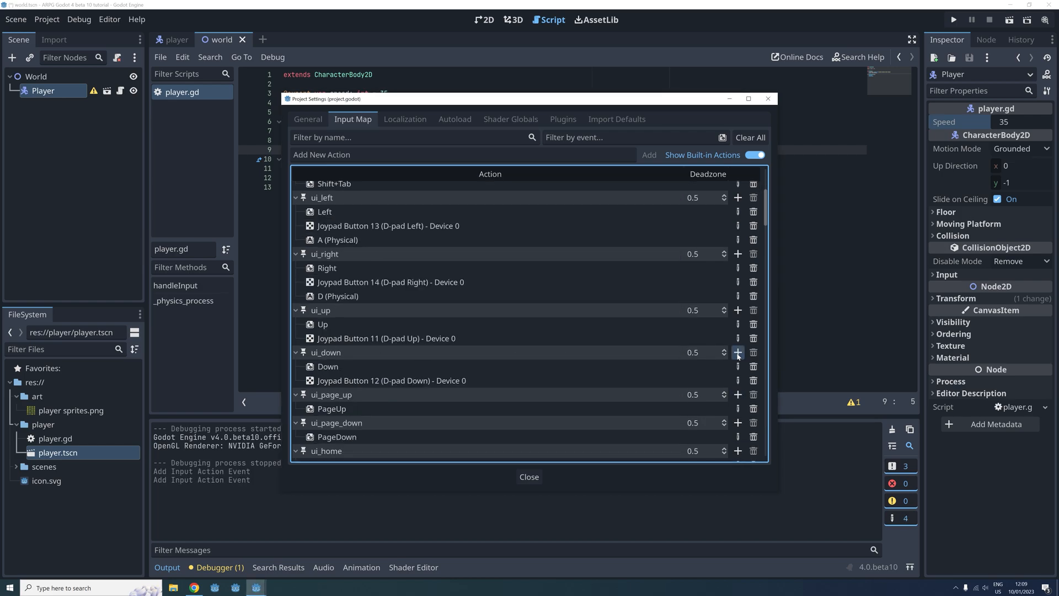
left_click(737, 352)
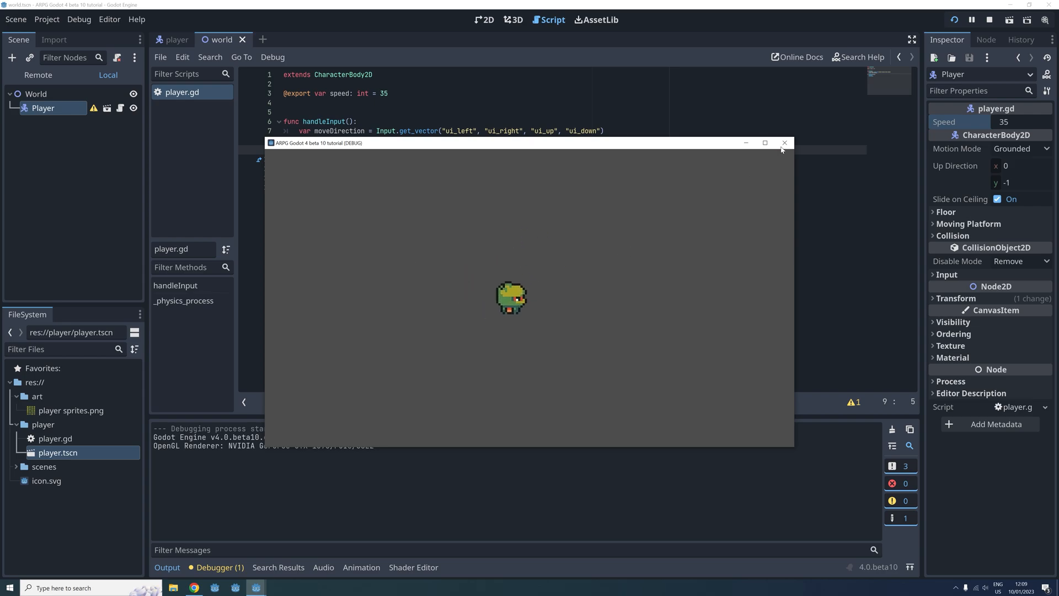
Close the running game window after testing WASD movement
left_click(784, 142)
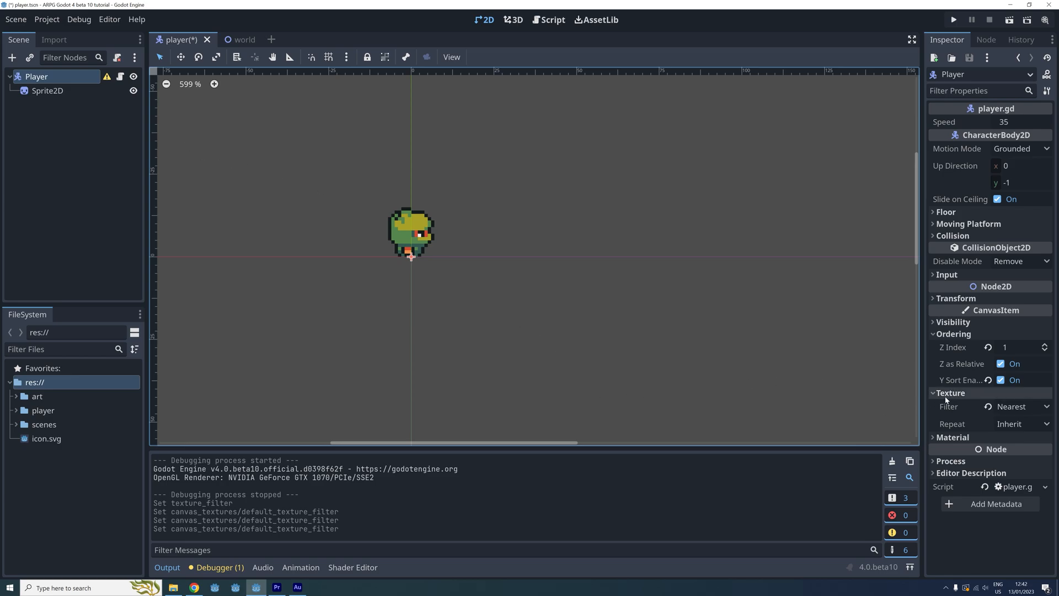
mouse_move(946, 398)
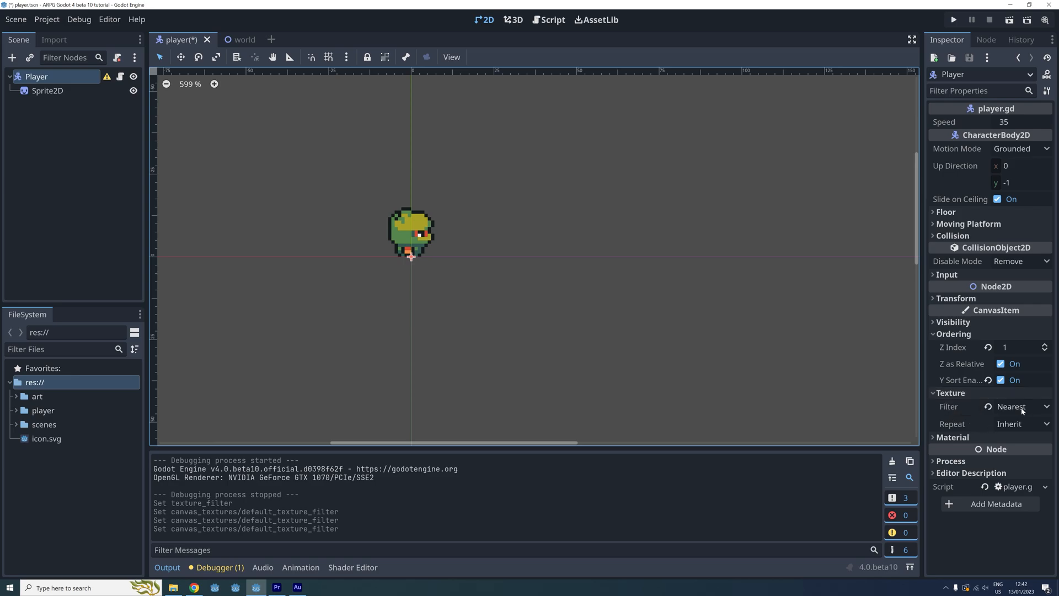
Switch over to the YouTube tutorial after setting the Player's filter to Nearest
left_click(194, 587)
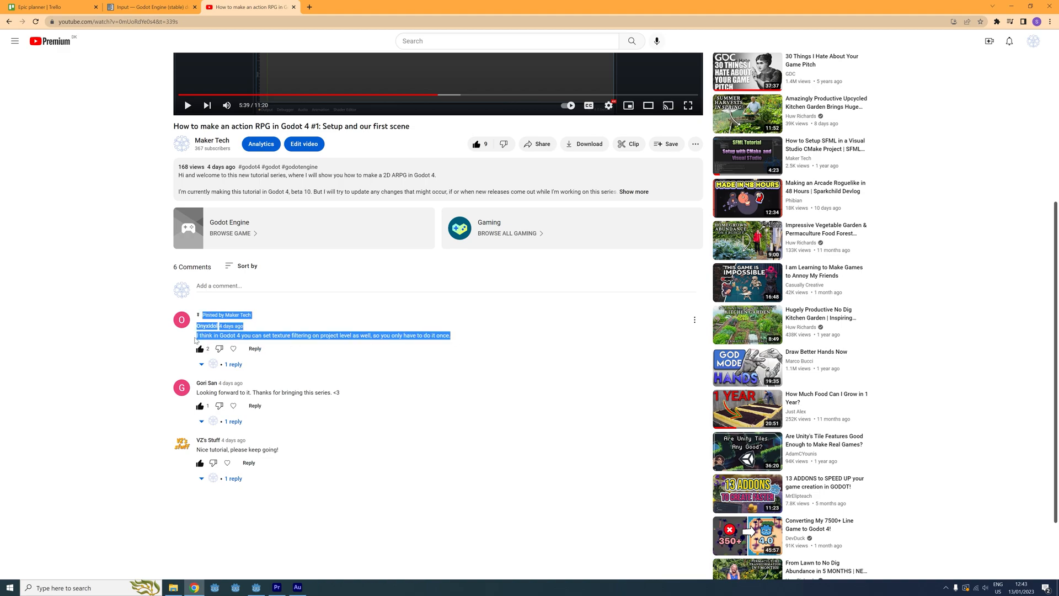
mouse_move(320, 353)
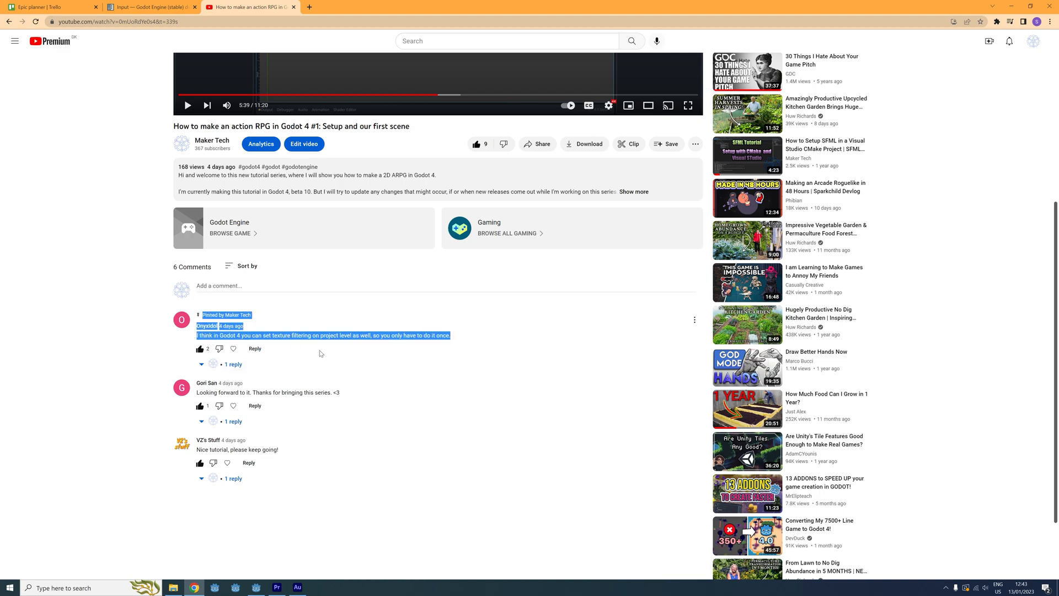
mouse_move(308, 558)
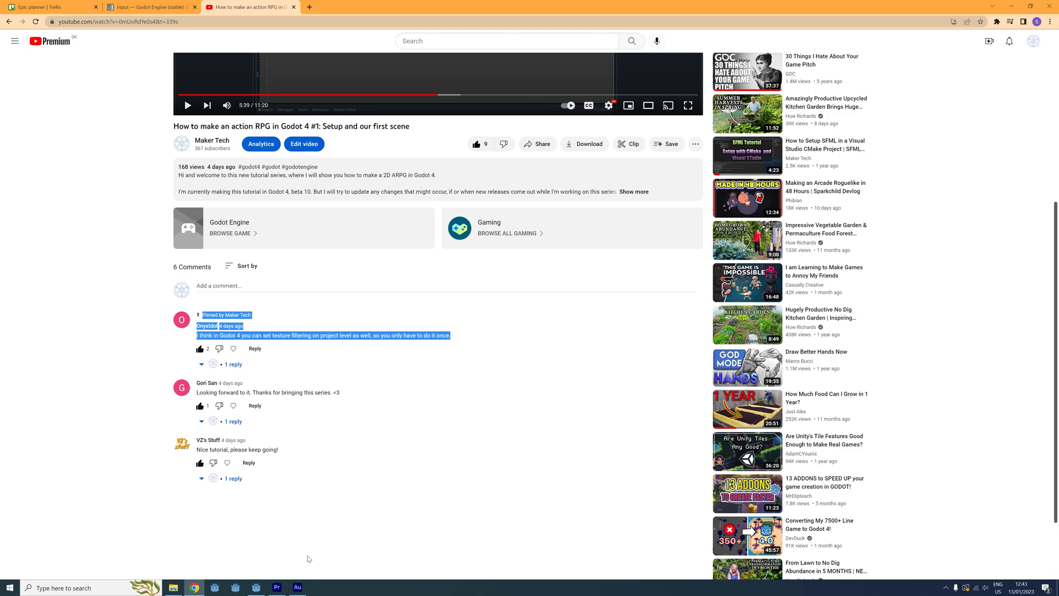
mouse_move(271, 531)
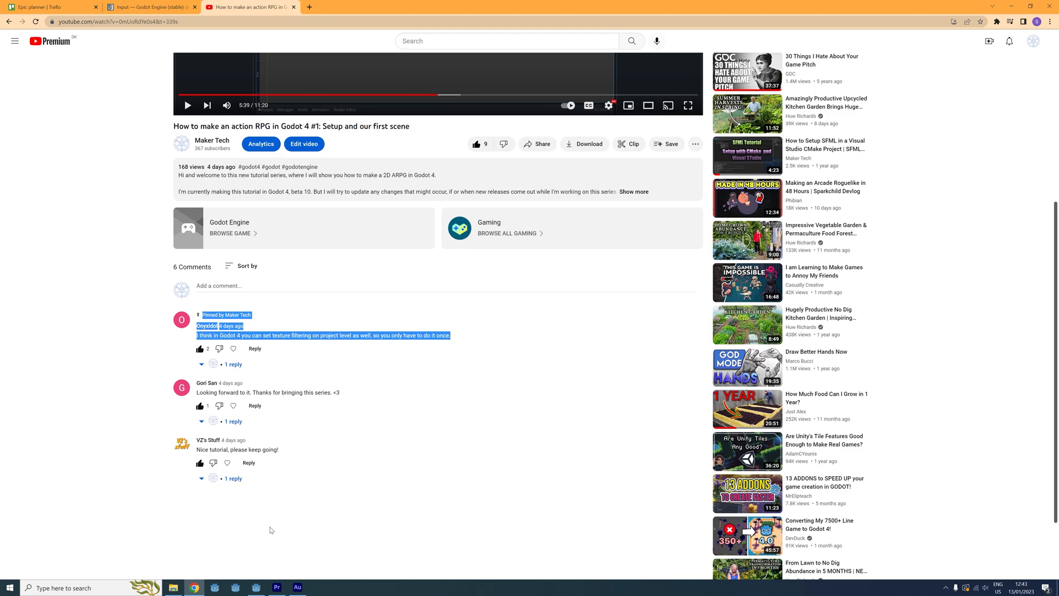
Return from the YouTube comment to the Godot editor
left_click(255, 587)
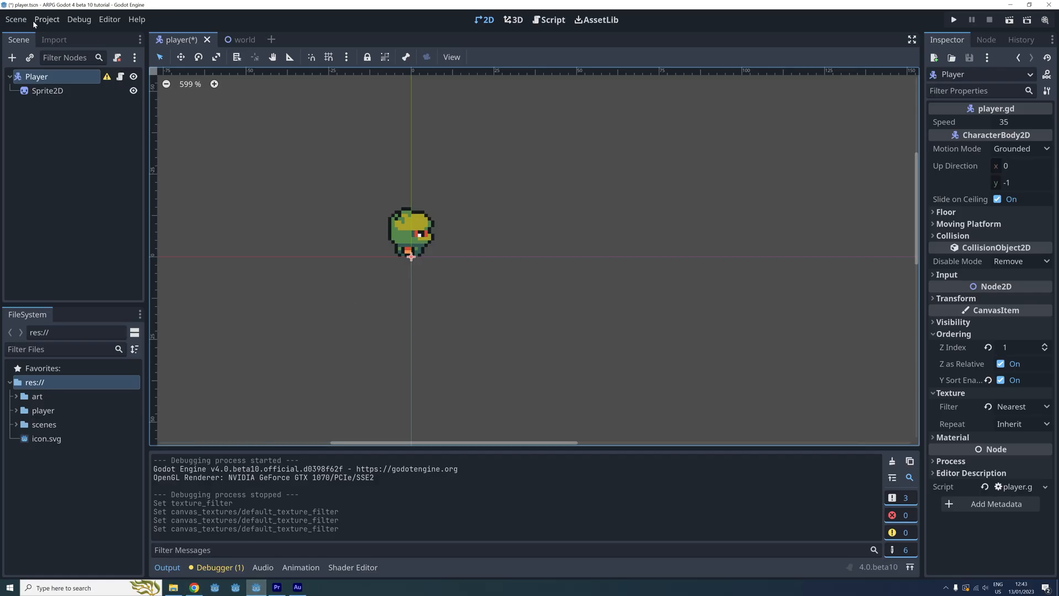
Set Rendering > Textures Default Texture Filter to Nearest in Project Settings and close
left_click(46, 19)
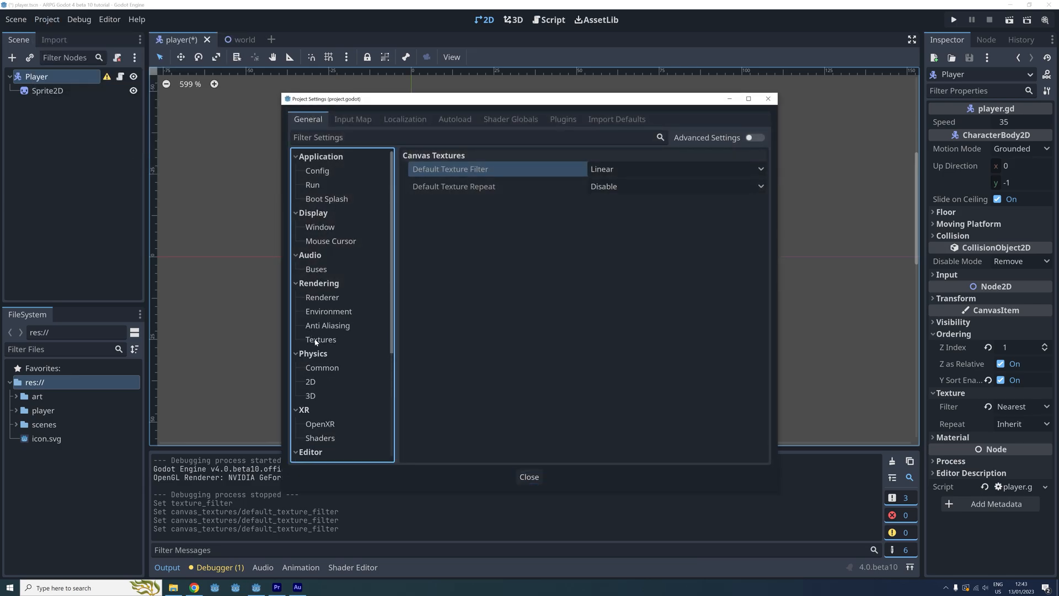
left_click(321, 339)
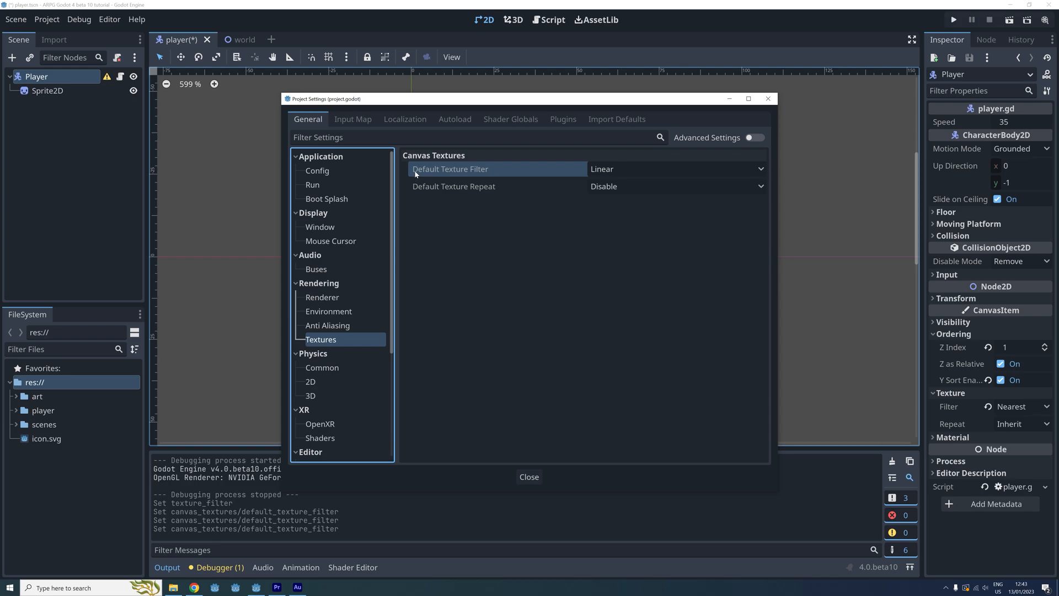
mouse_move(612, 170)
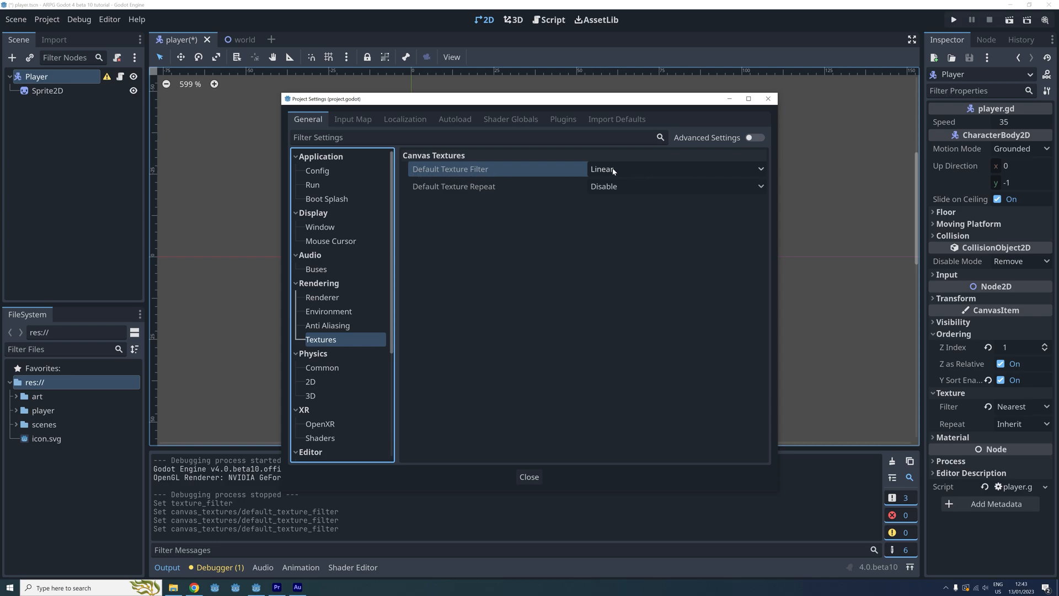
left_click(675, 168)
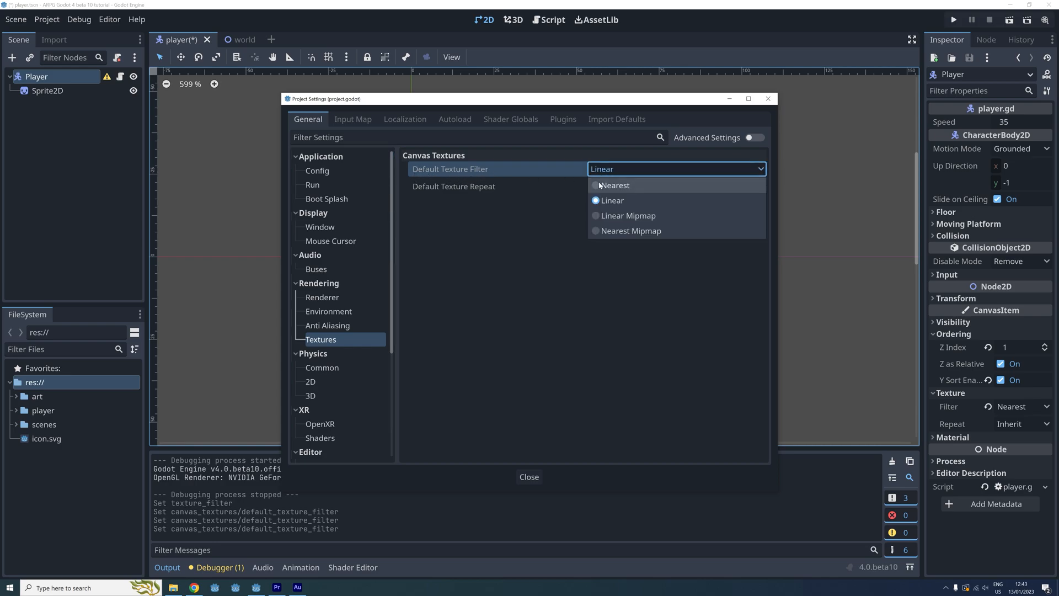
left_click(616, 186)
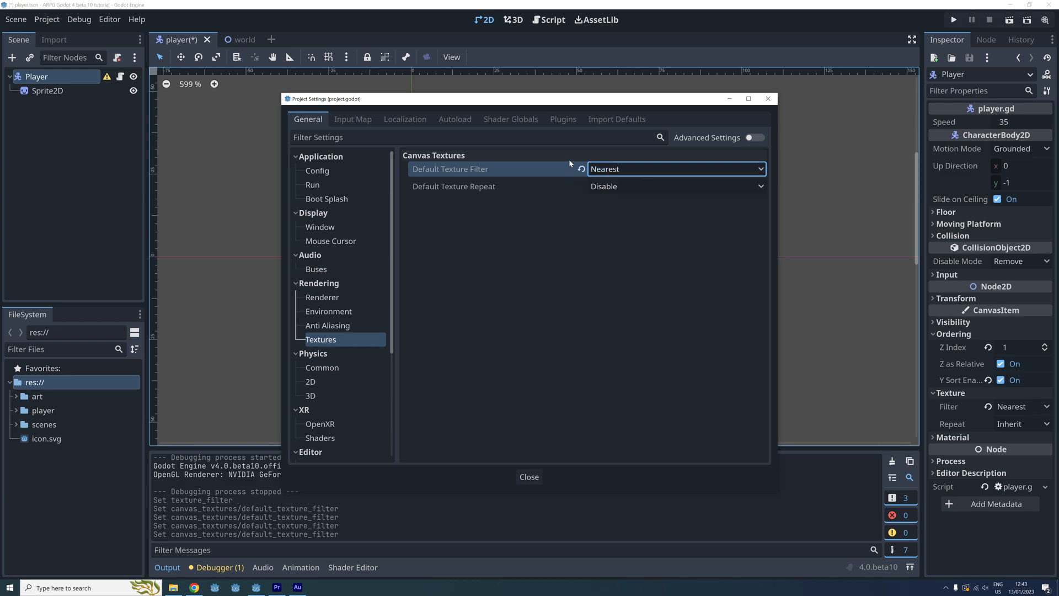
mouse_move(589, 236)
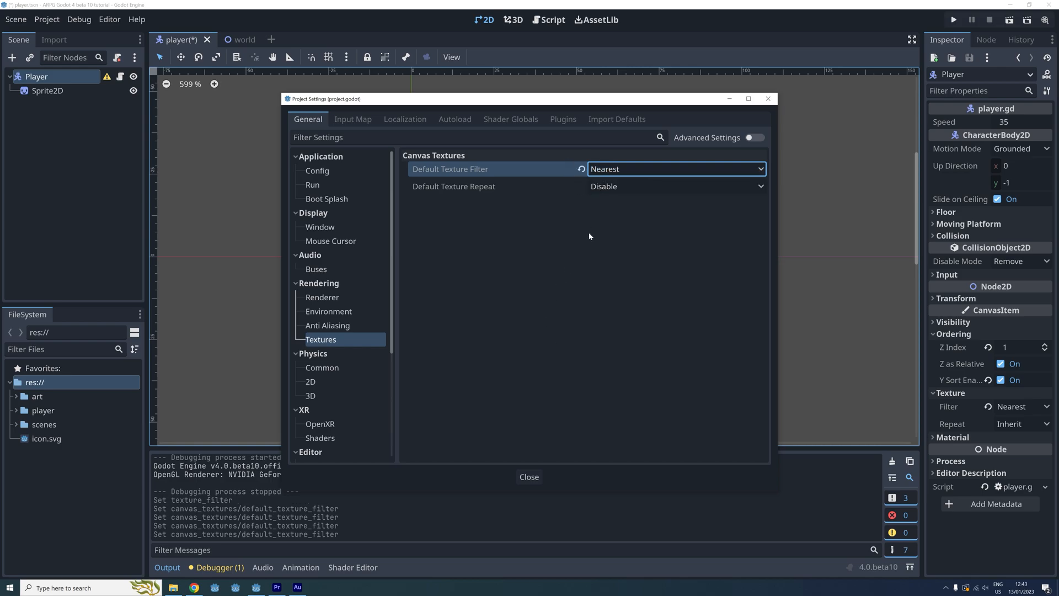
left_click(528, 476)
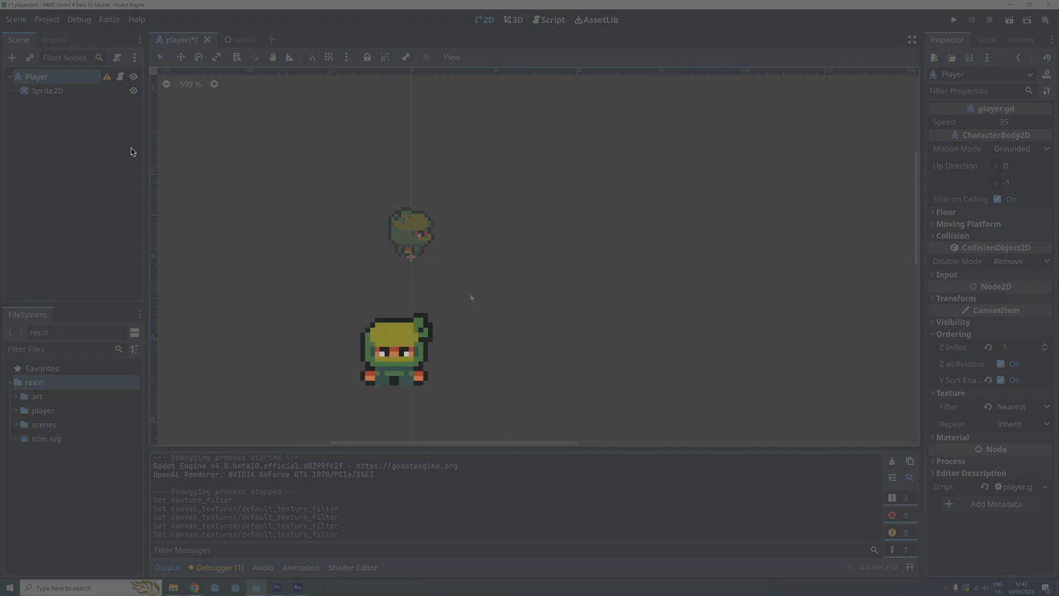
left_click(953, 20)
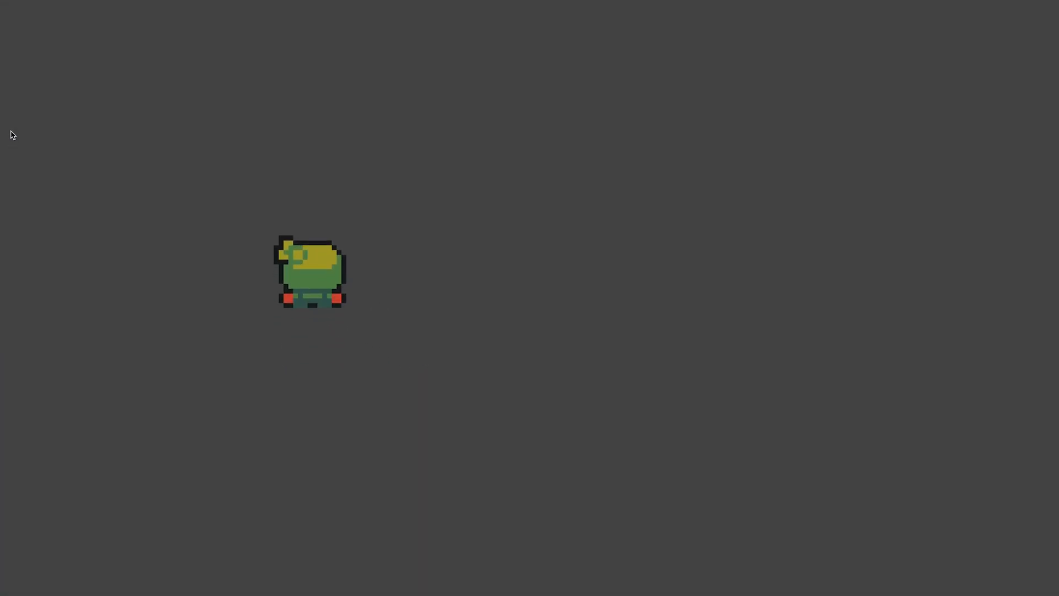